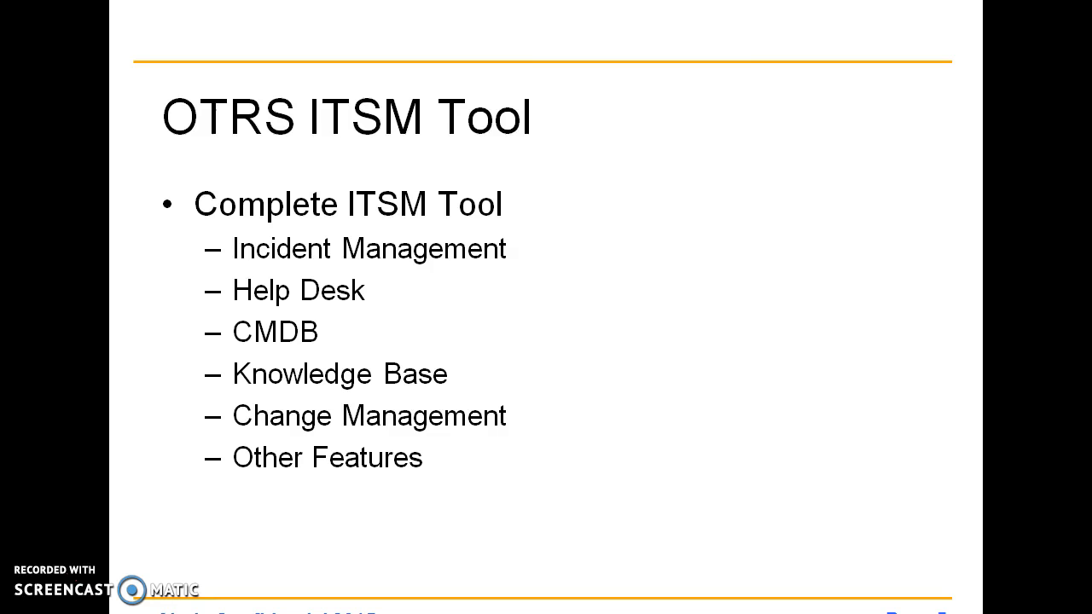
- Switch away from the PowerPoint slide toward the Nagios XI Firefox window
{"action": "key", "text": "alt+tab"}
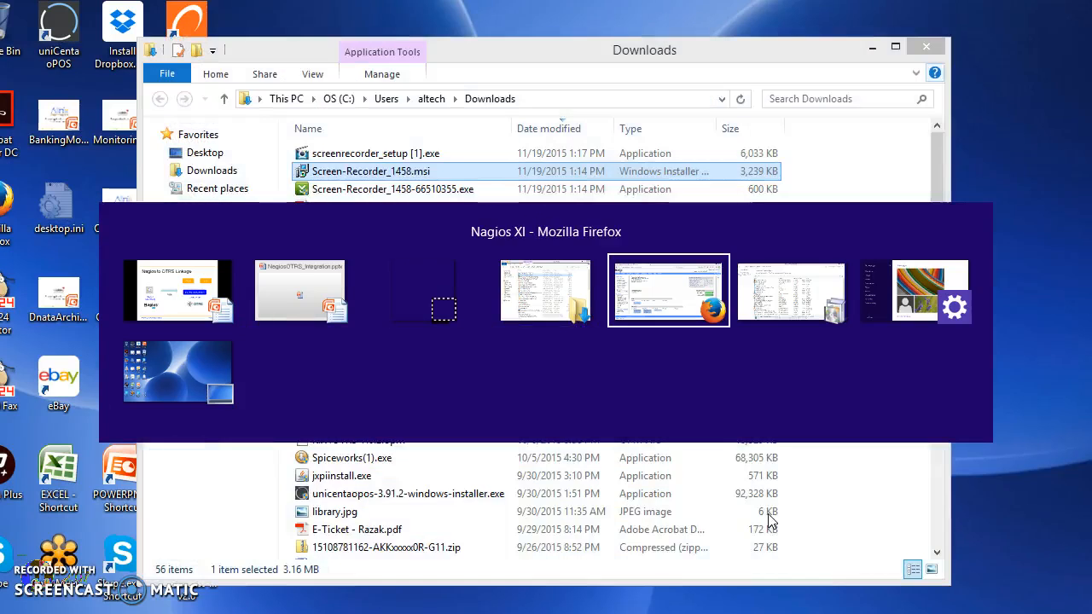
- Bring up the Nagios XI Tactical Monitoring Overview and scroll the Quick View sidebar
{"action": "left_click", "coordinate": [668, 290]}
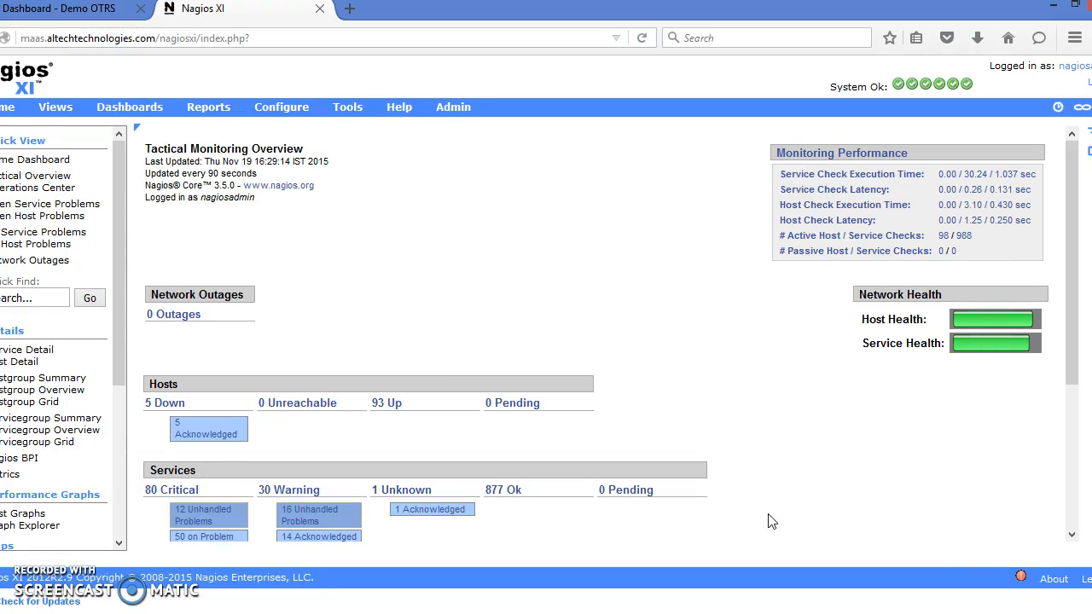
{"action": "mouse_move", "coordinate": [812, 330]}
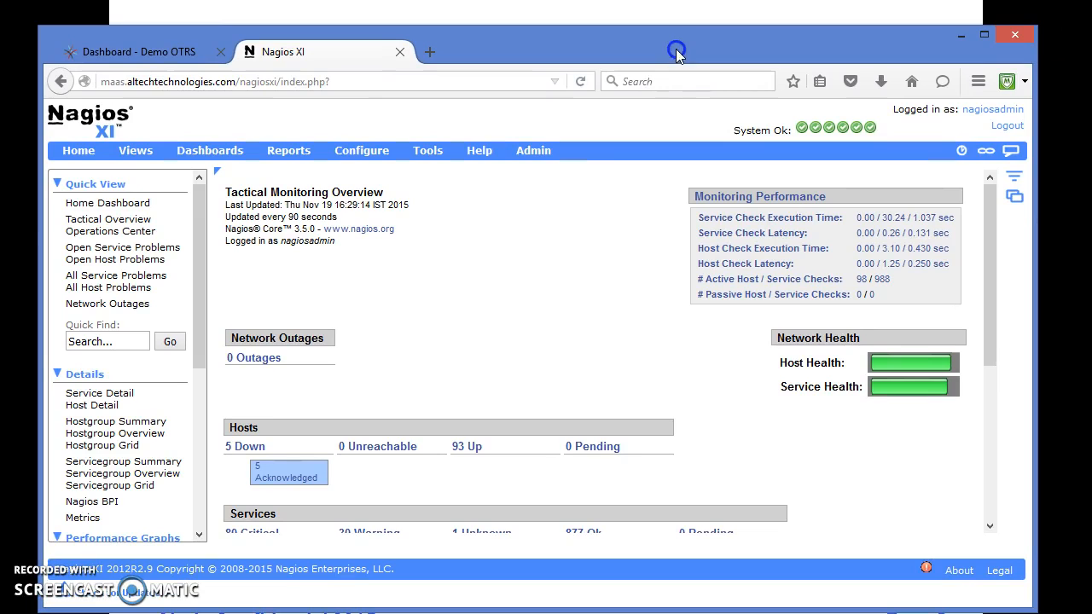
{"action": "mouse_move", "coordinate": [430, 280]}
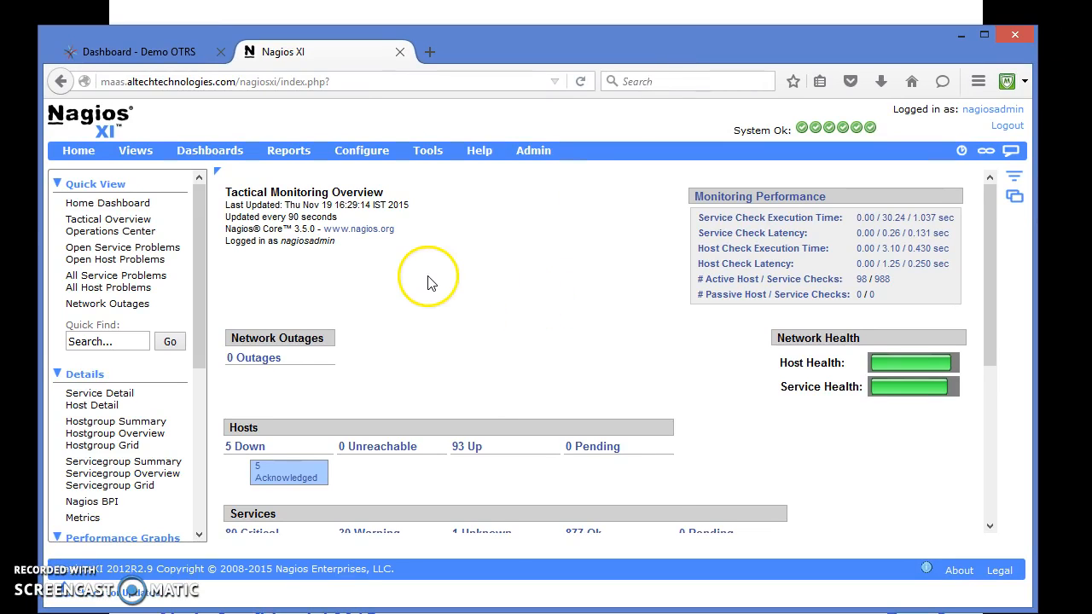
{"action": "scroll", "scroll_direction": "down", "scroll_amount": 3}
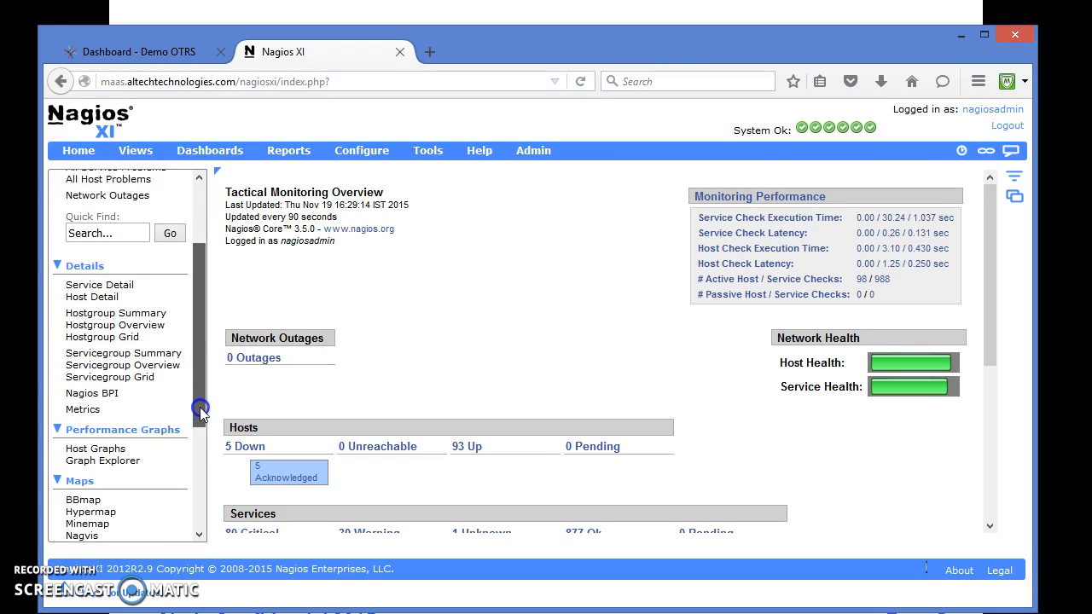
{"action": "scroll", "scroll_direction": "down", "scroll_amount": 3}
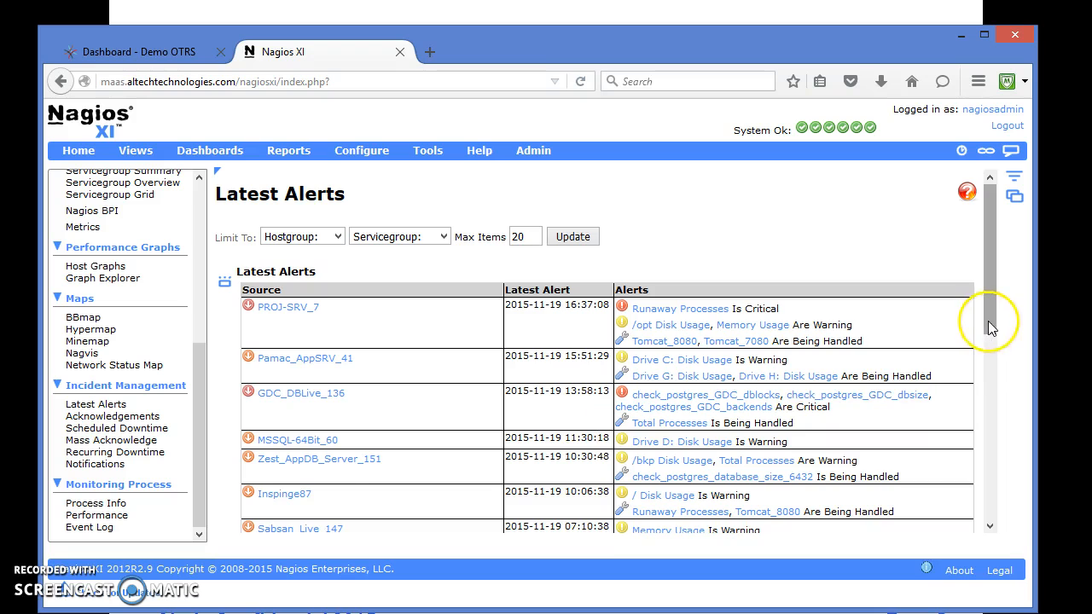
- Scroll through the Latest Alerts table to see warnings and critical alerts for further hosts
{"action": "scroll", "scroll_direction": "down", "scroll_amount": 3}
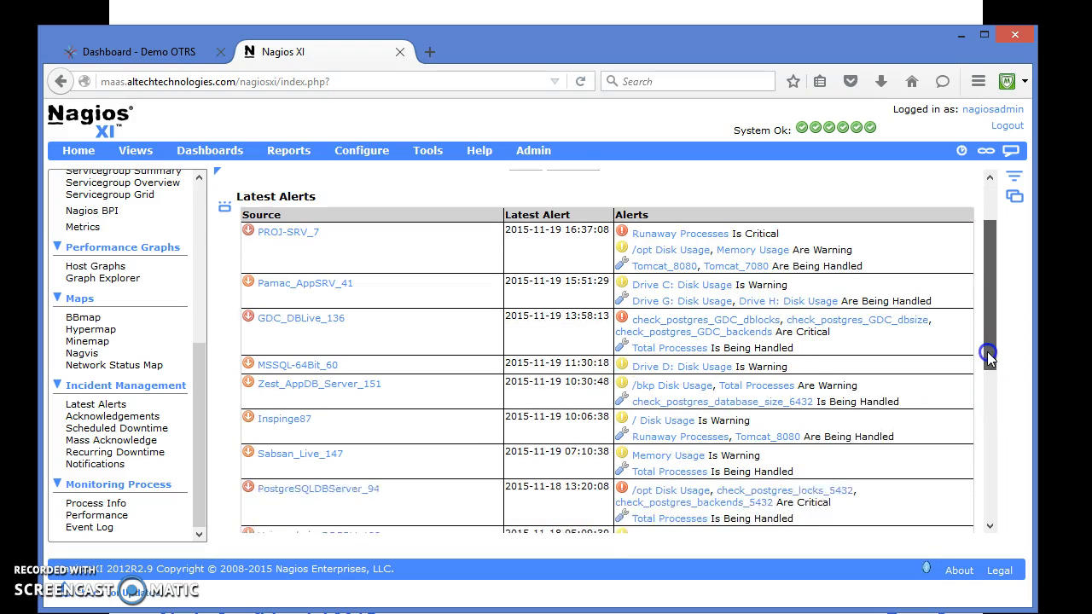
{"action": "scroll", "scroll_direction": "up", "scroll_amount": 3}
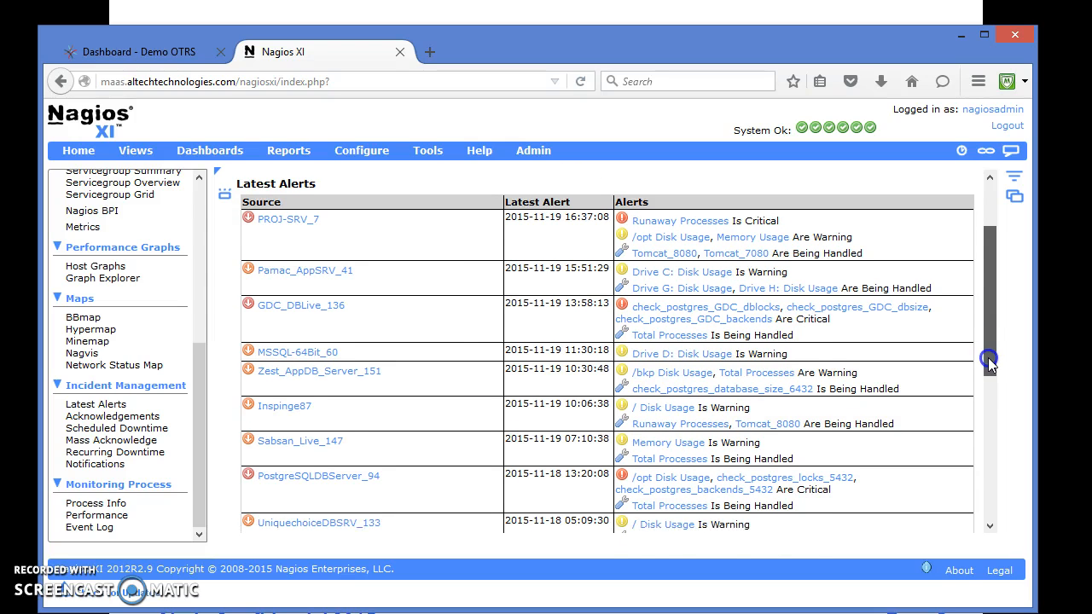
{"action": "scroll", "scroll_direction": "down", "scroll_amount": 3}
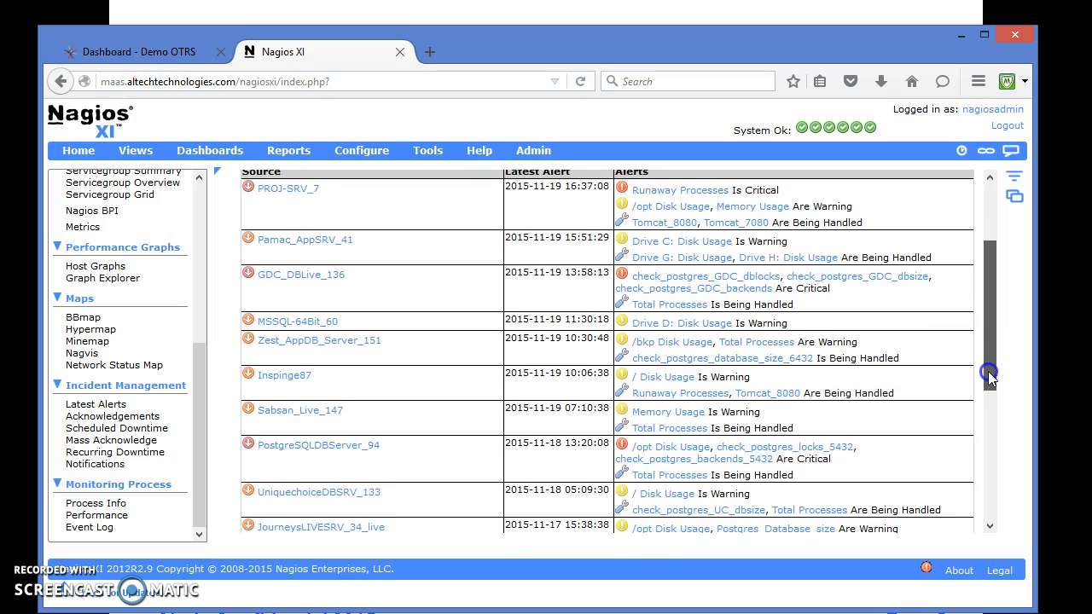
{"action": "scroll", "scroll_direction": "down", "scroll_amount": 3}
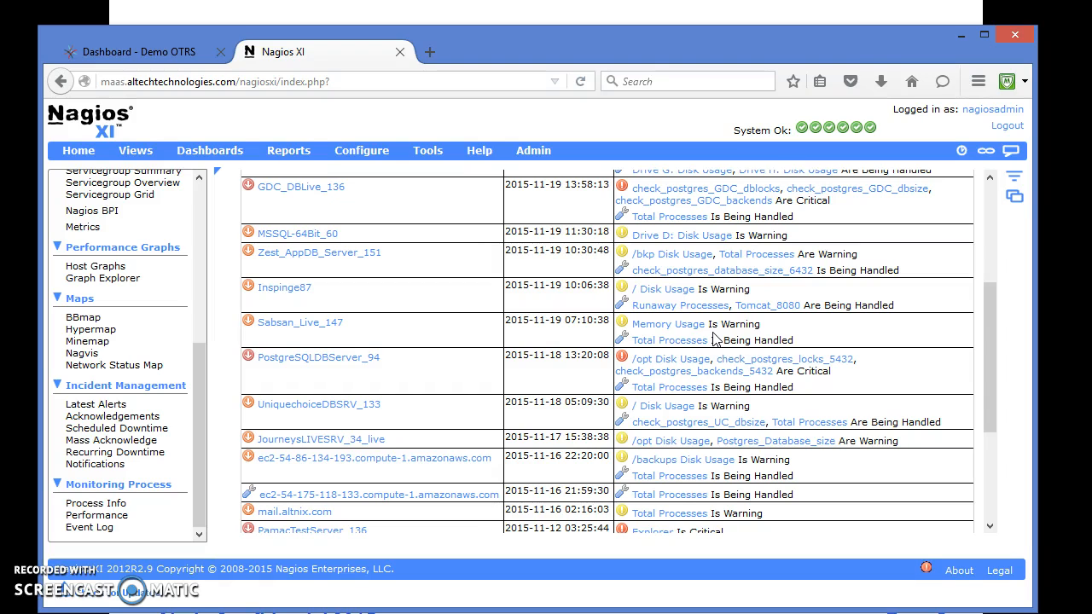
{"action": "mouse_move", "coordinate": [924, 566]}
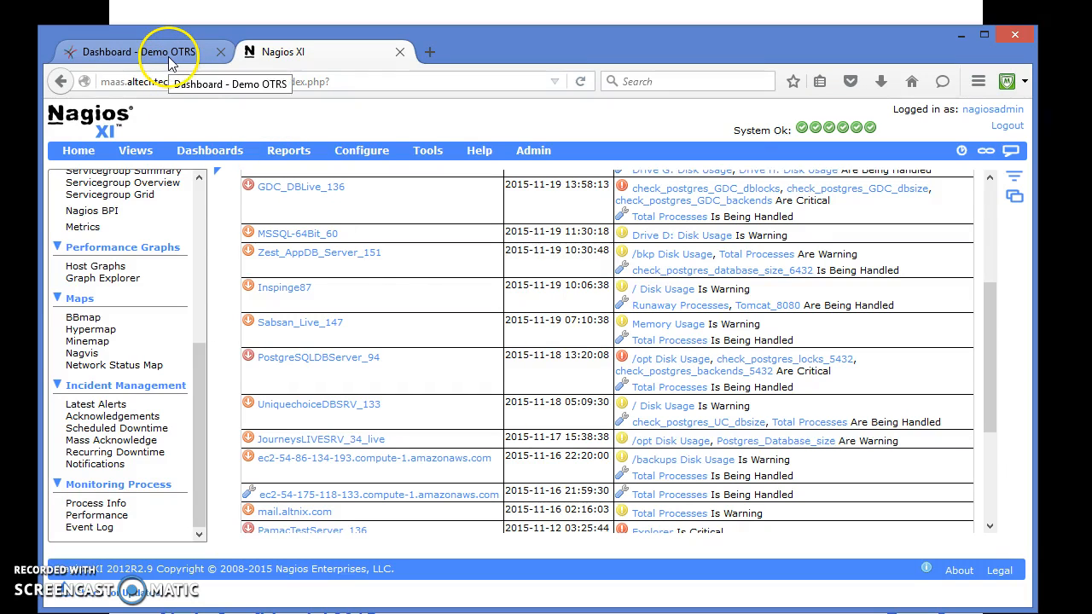
- View the OTRS New Tickets dashboard and the Sabsan_Live_147 memory warning ticket against the Nagios alerts
{"action": "left_click", "coordinate": [128, 51]}
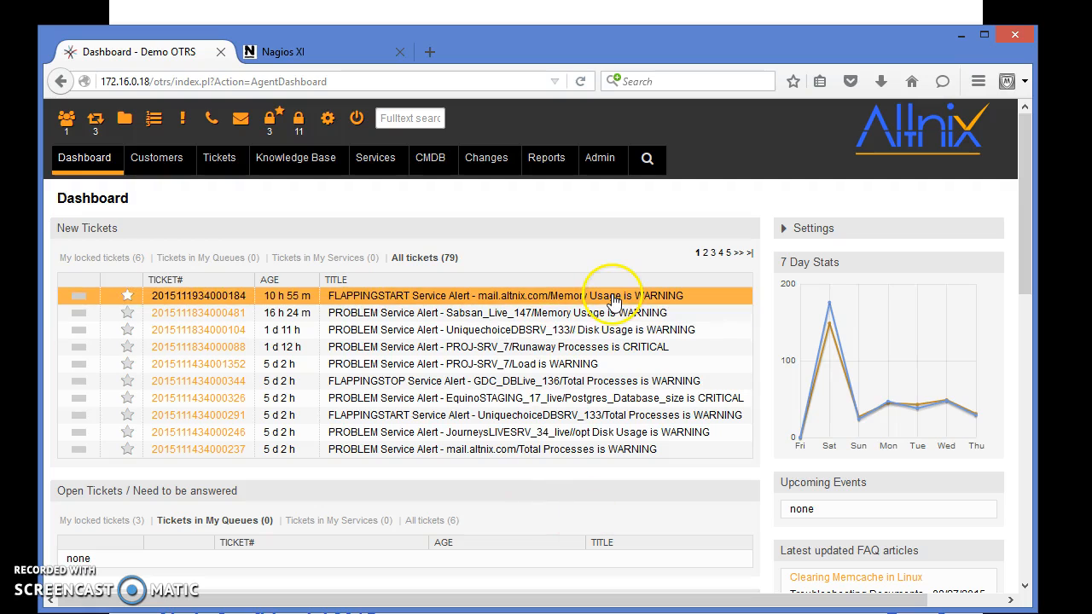
{"action": "mouse_move", "coordinate": [529, 313]}
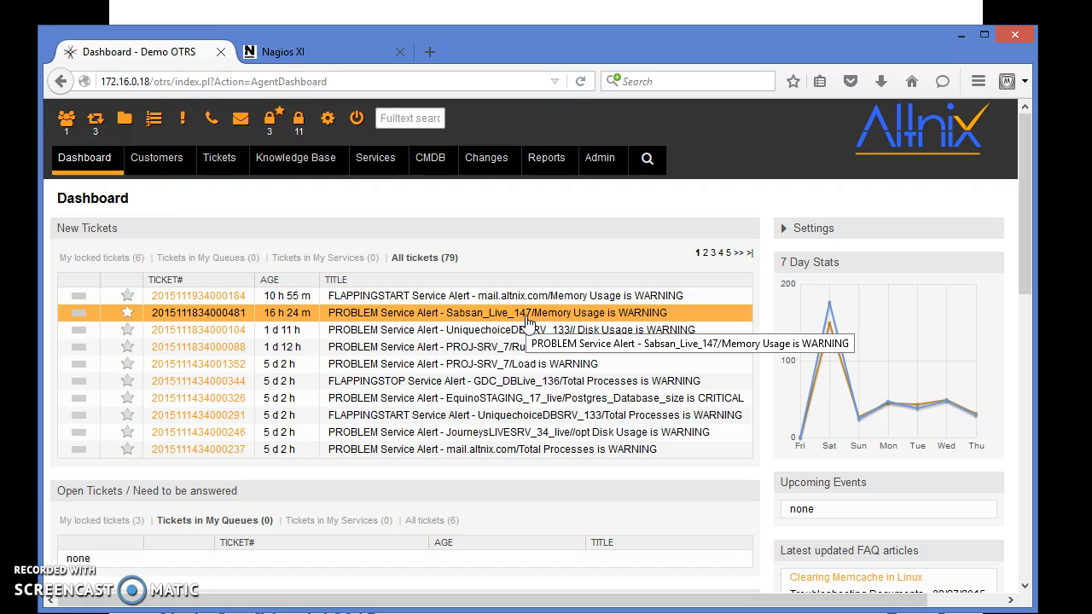
{"action": "left_click", "coordinate": [281, 51]}
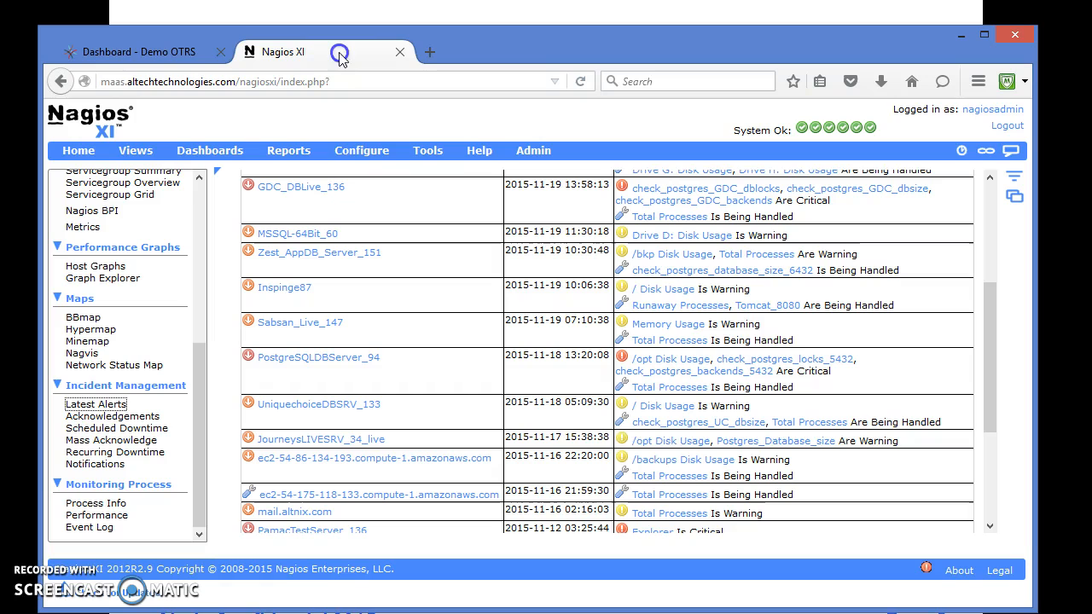
{"action": "mouse_move", "coordinate": [667, 324]}
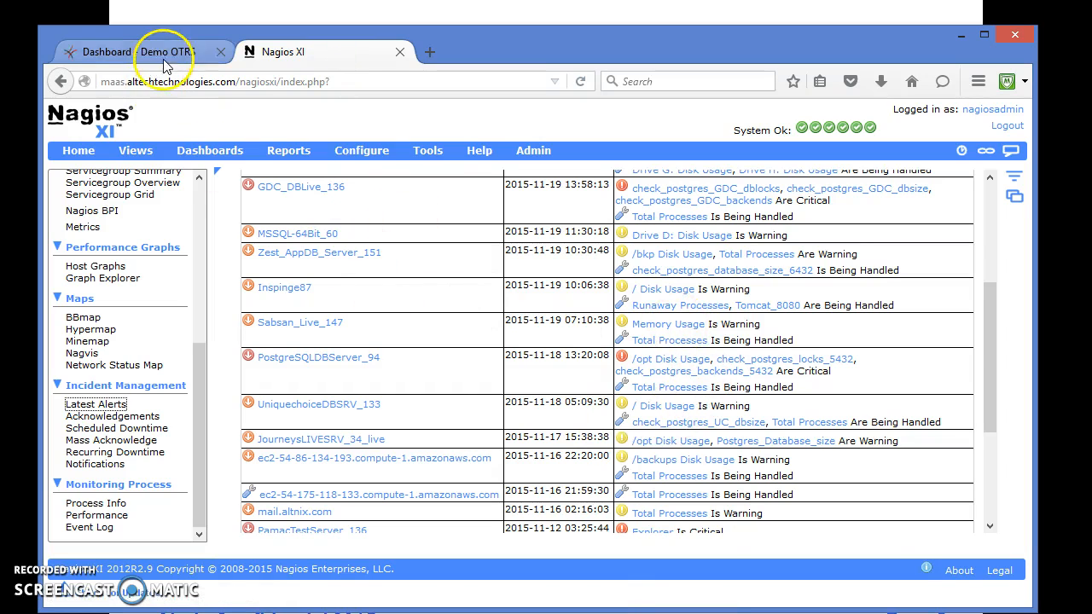
- Return to the Sabsan_Live_147 ticket and browse its 18 Altech Monitoring articles in the Article Overview
{"action": "left_click", "coordinate": [140, 51]}
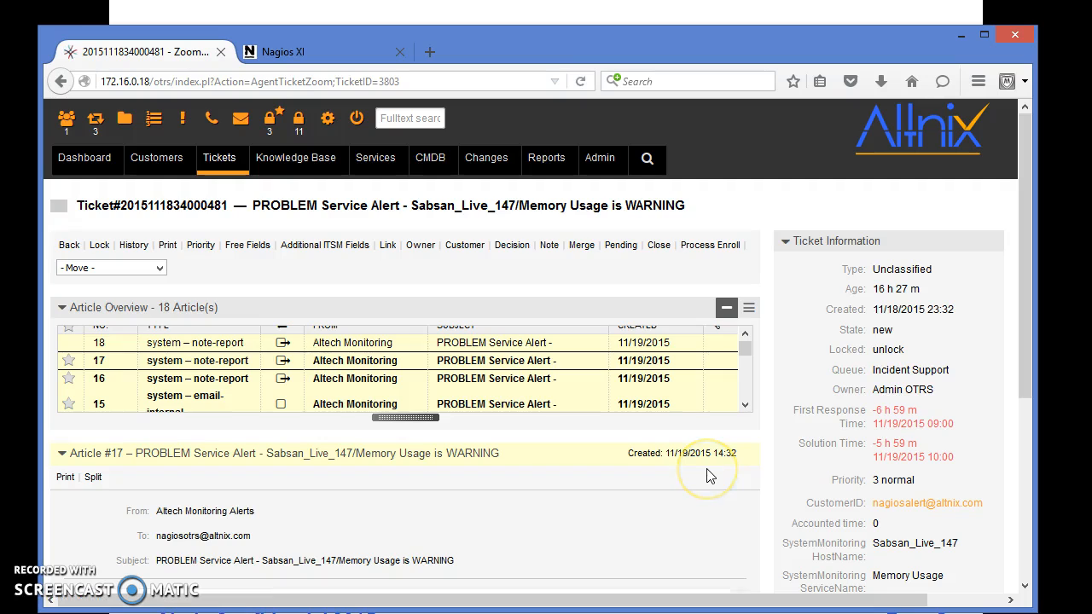
{"action": "mouse_move", "coordinate": [1023, 315]}
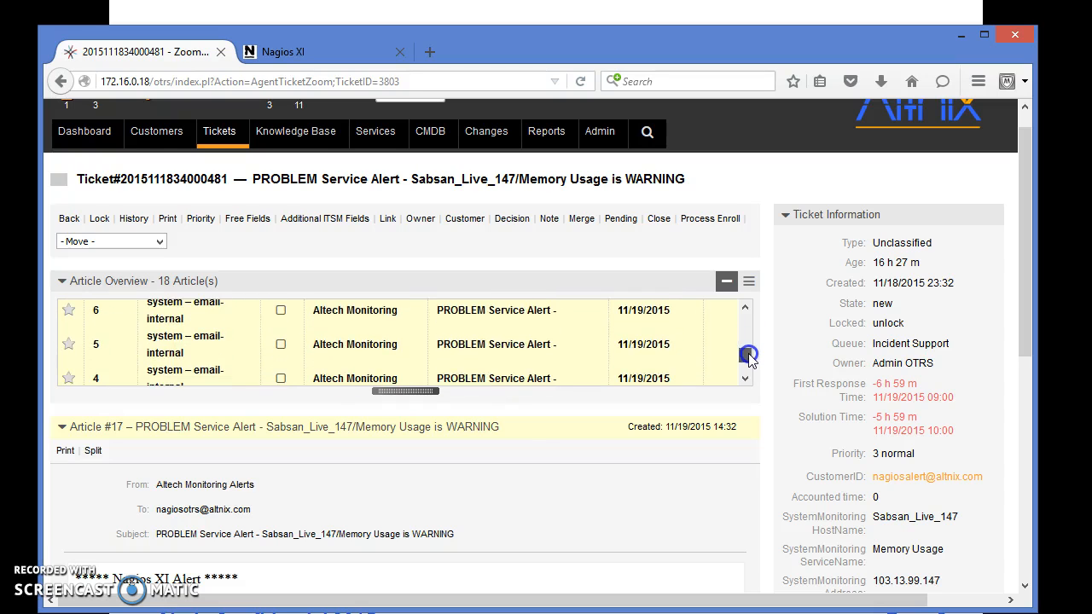
{"action": "left_click", "coordinate": [747, 358]}
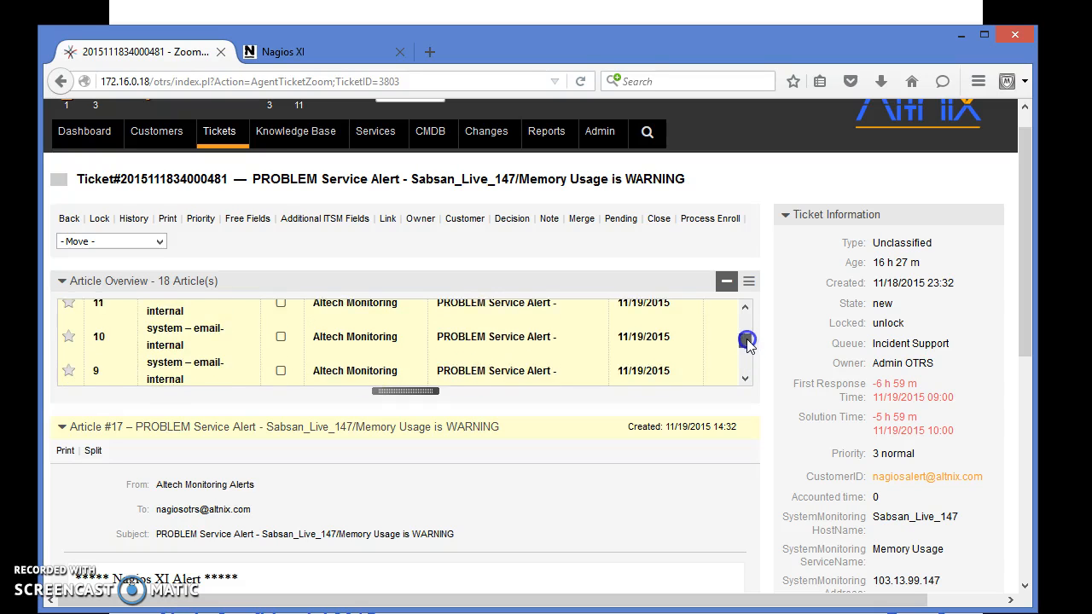
{"action": "left_click", "coordinate": [747, 315]}
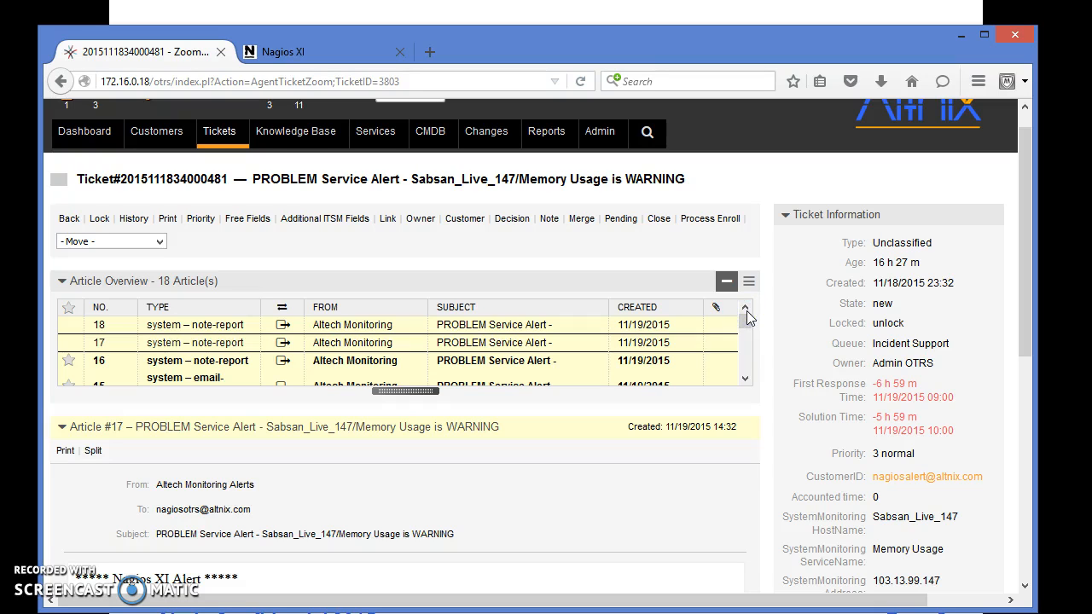
{"action": "mouse_move", "coordinate": [520, 341]}
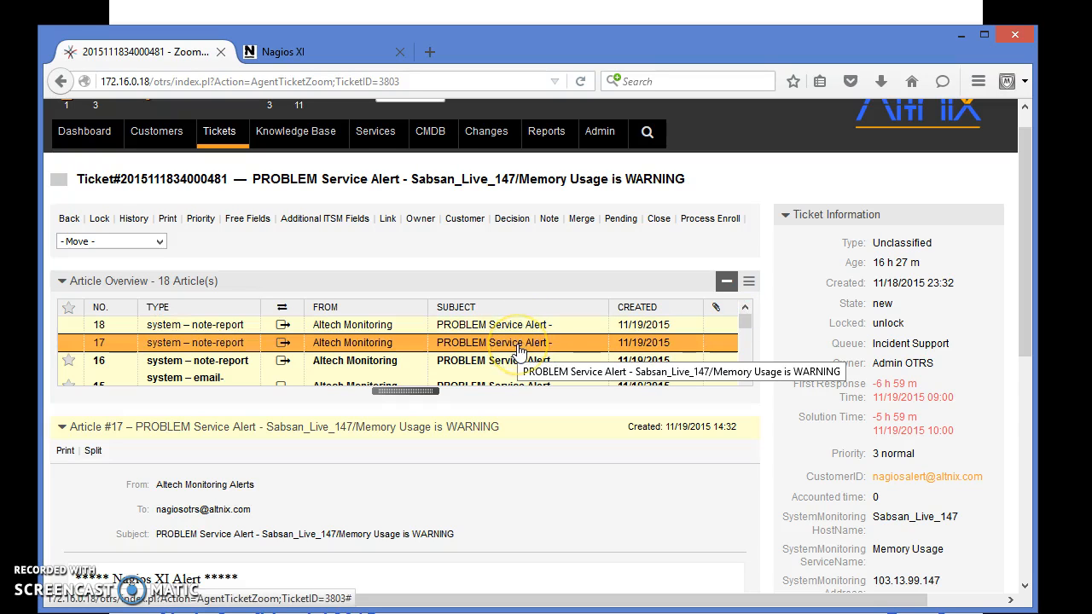
{"action": "mouse_move", "coordinate": [617, 356]}
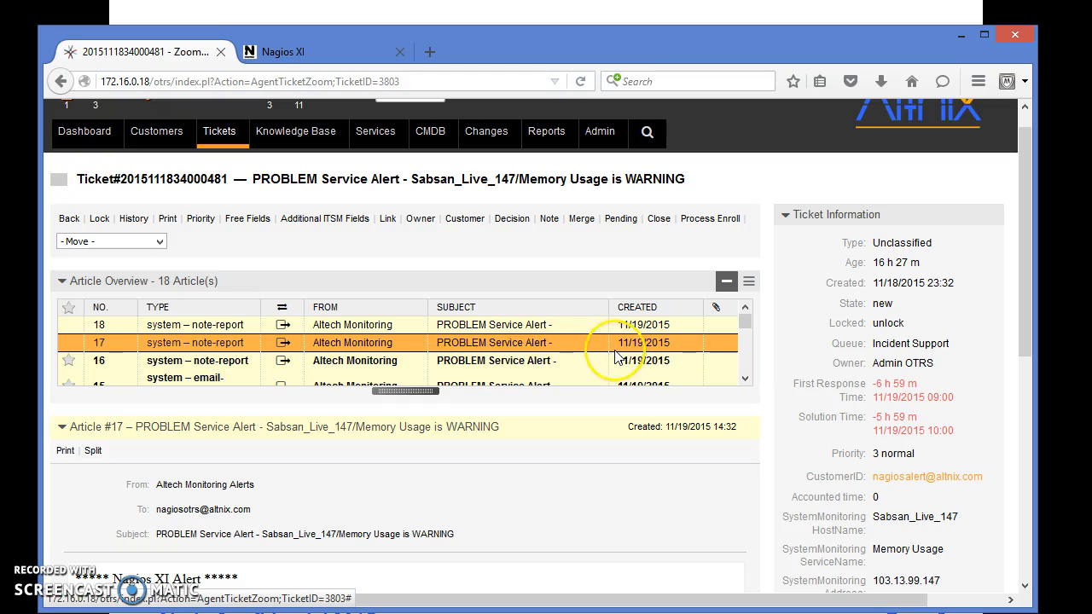
{"action": "mouse_move", "coordinate": [735, 343]}
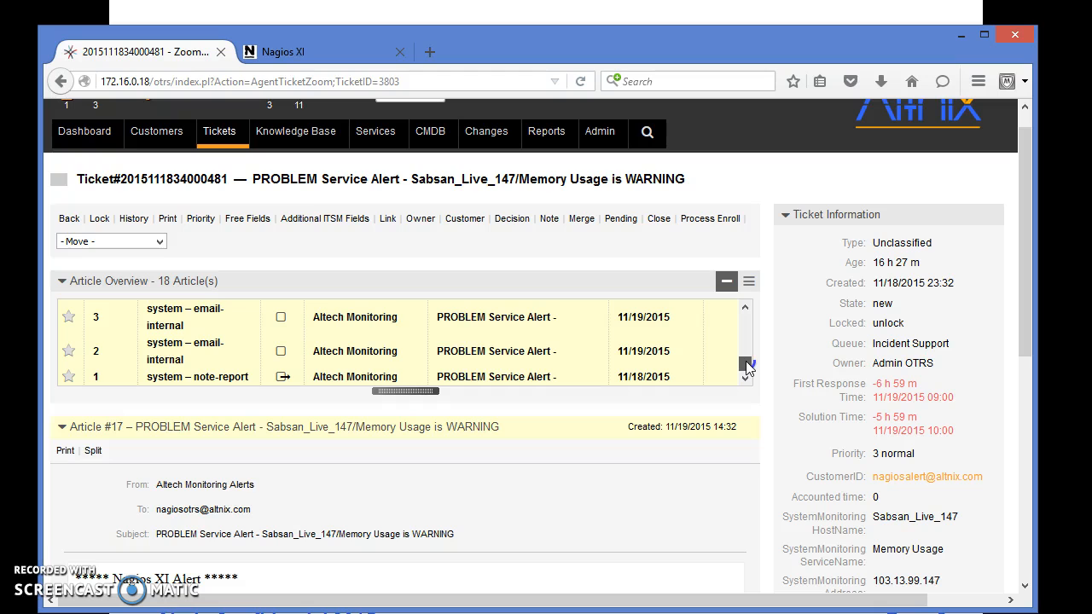
{"action": "left_click", "coordinate": [747, 357]}
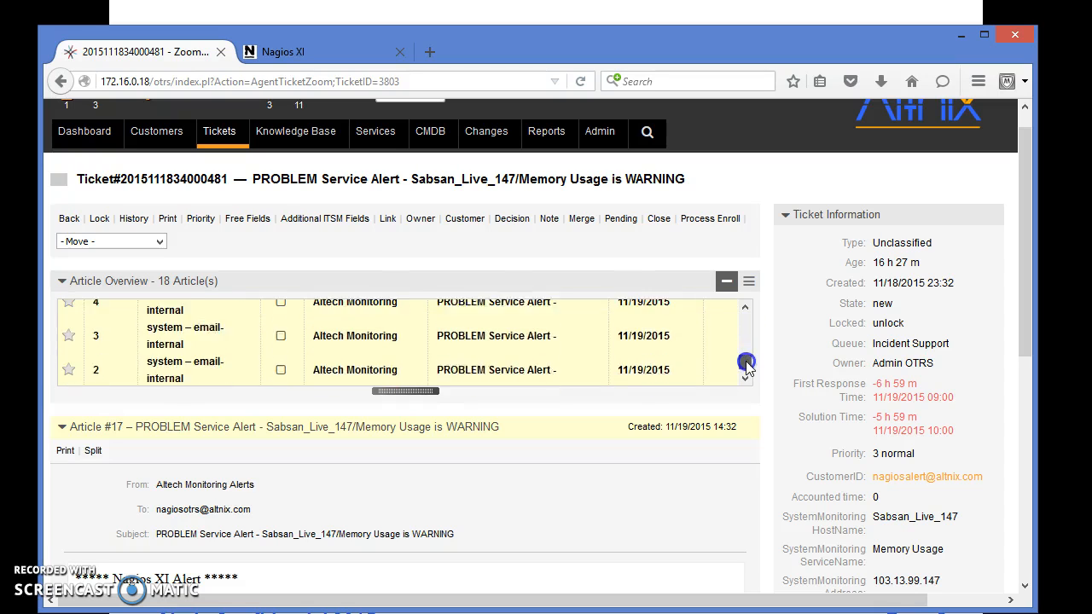
{"action": "left_click", "coordinate": [745, 378]}
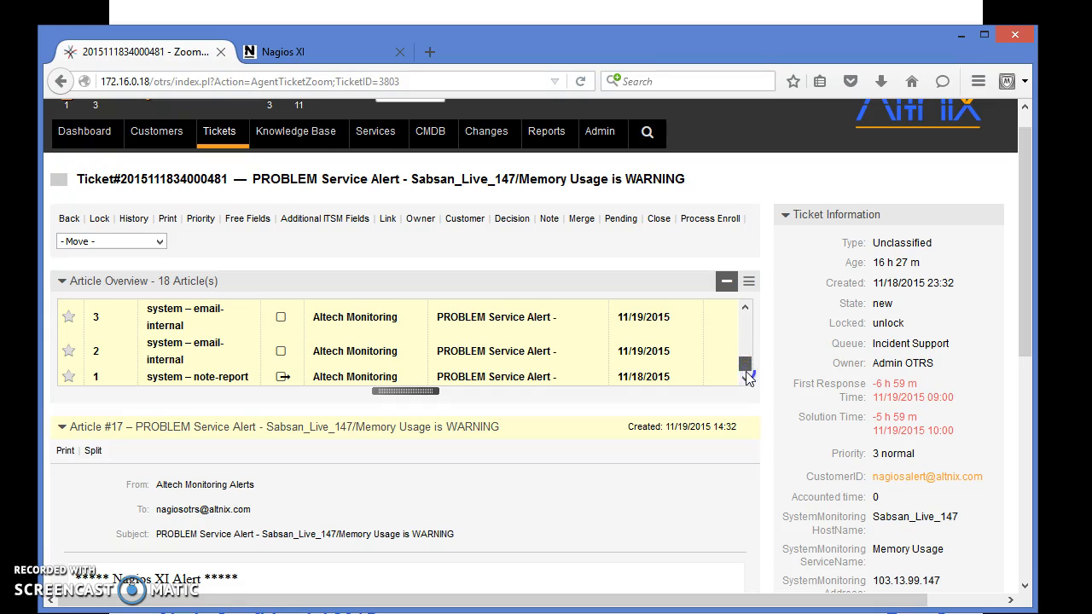
{"action": "left_click", "coordinate": [384, 377]}
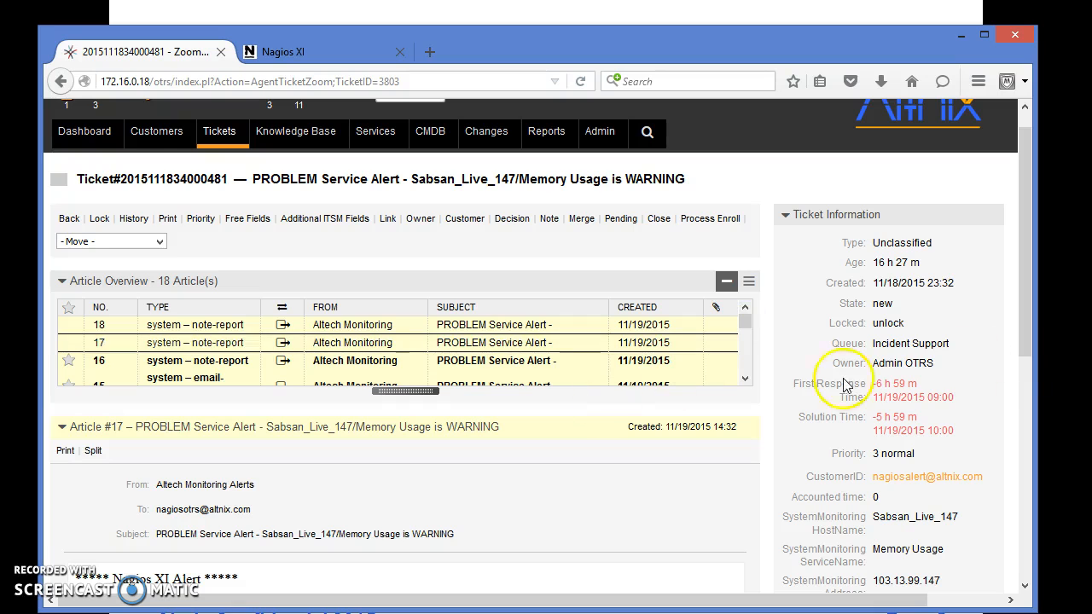
{"action": "scroll", "scroll_direction": "down", "scroll_amount": 3}
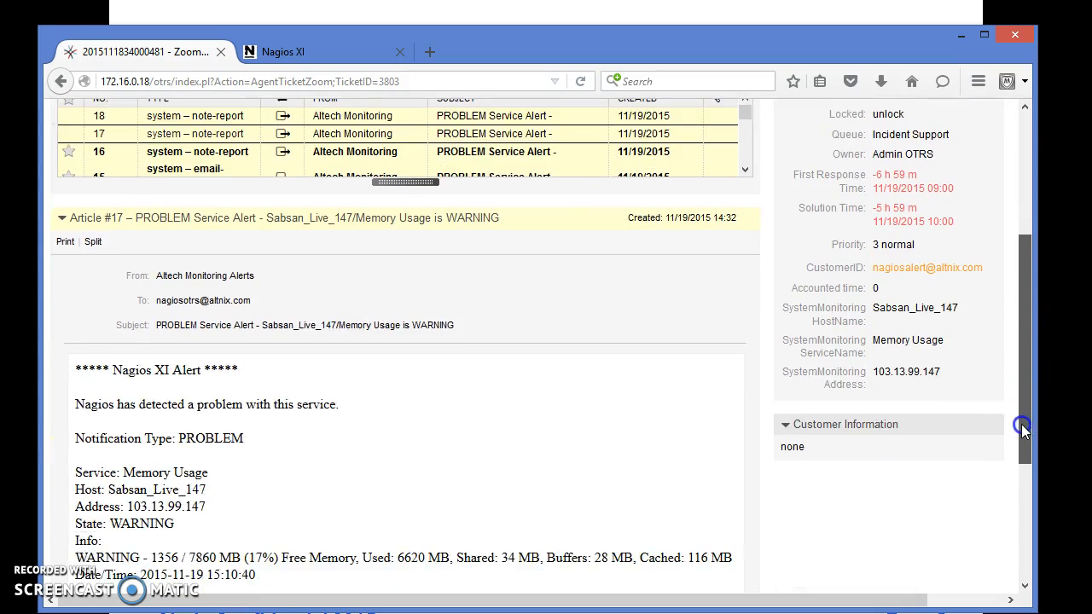
{"action": "scroll", "scroll_direction": "down", "scroll_amount": 3}
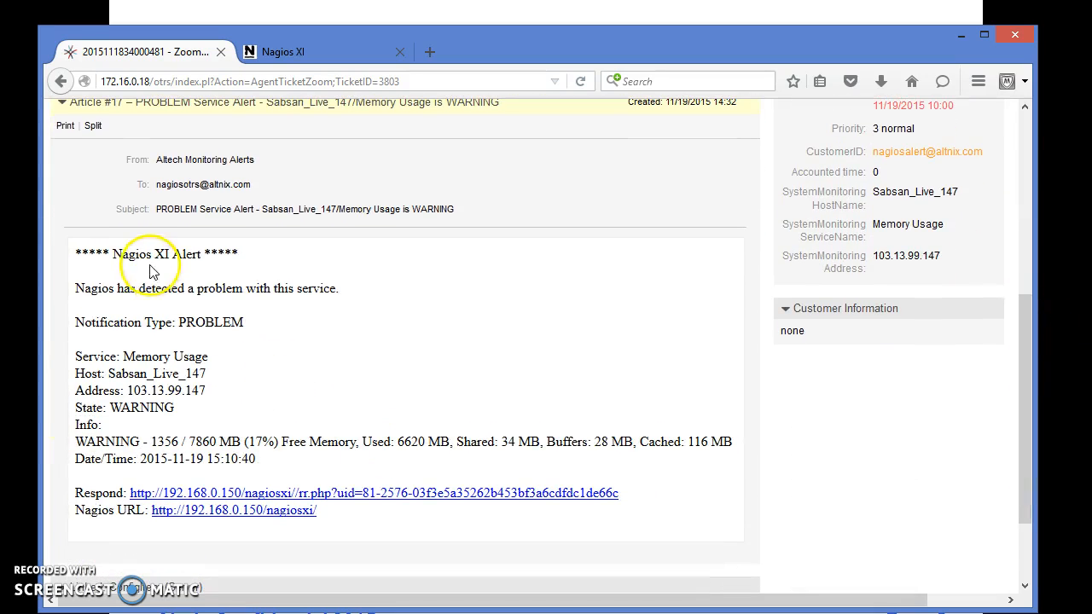
{"action": "mouse_move", "coordinate": [195, 339]}
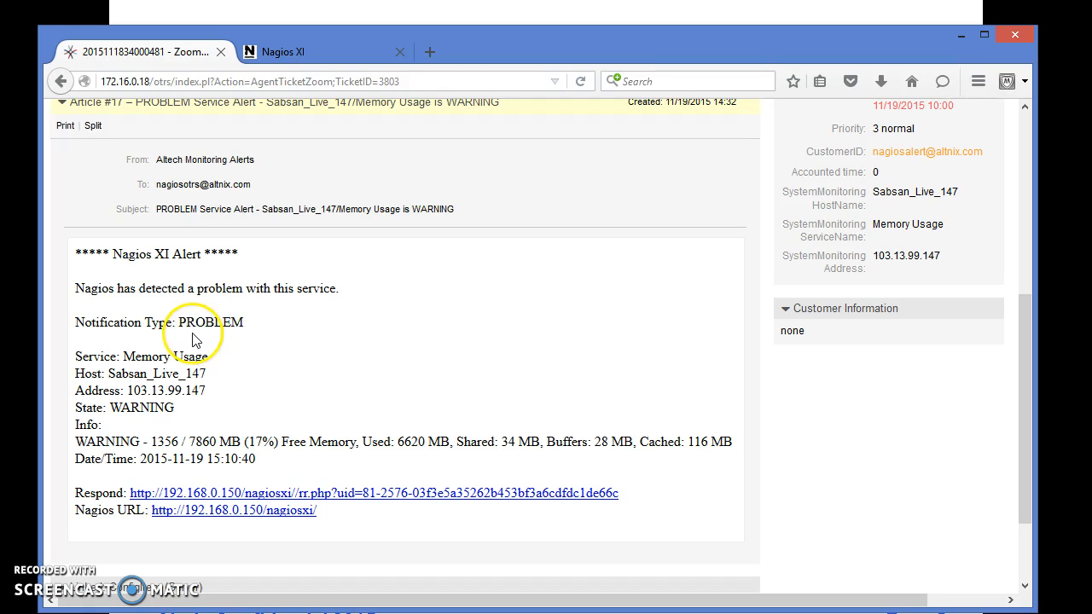
{"action": "mouse_move", "coordinate": [128, 386]}
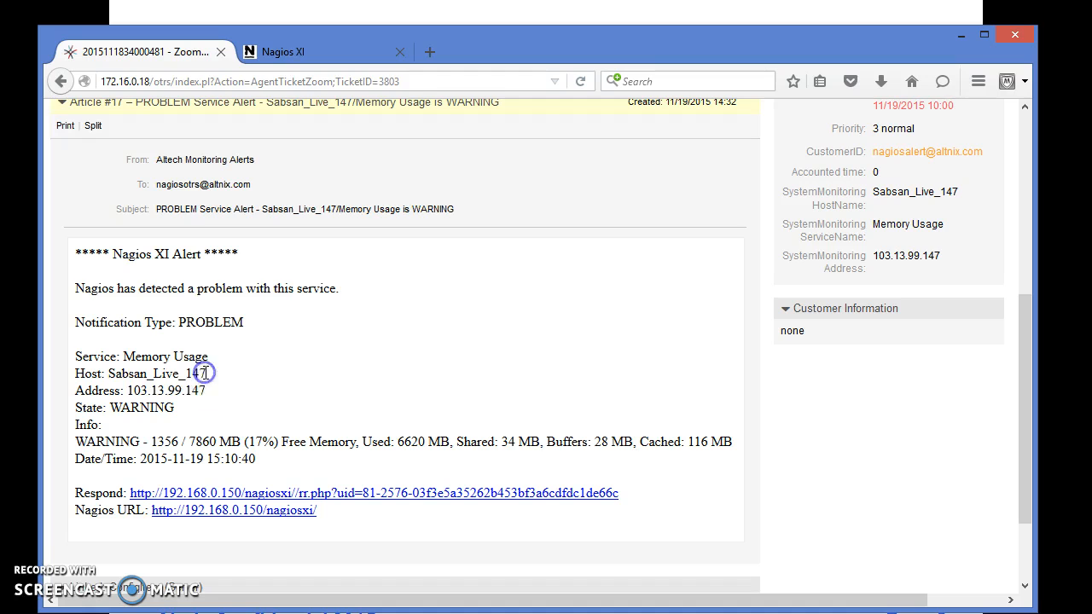
{"action": "mouse_move", "coordinate": [208, 424]}
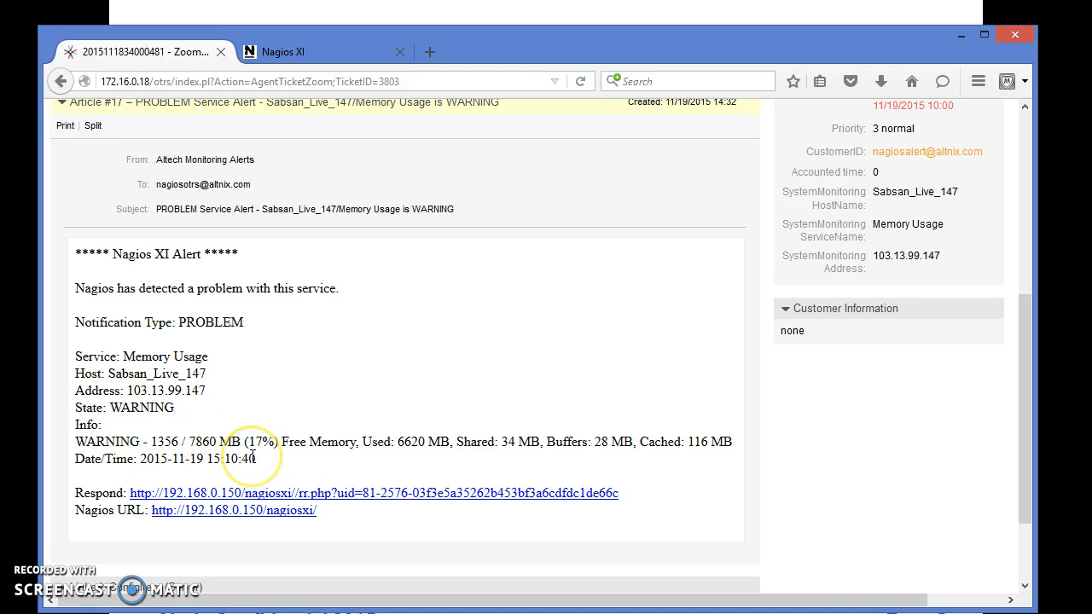
{"action": "mouse_move", "coordinate": [358, 471]}
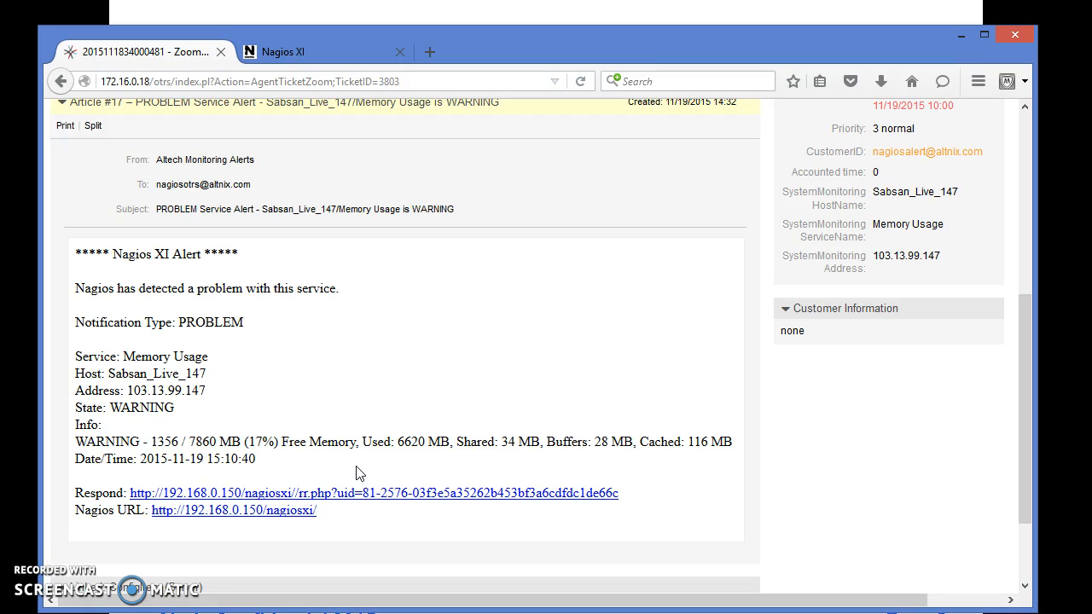
{"action": "mouse_move", "coordinate": [235, 410]}
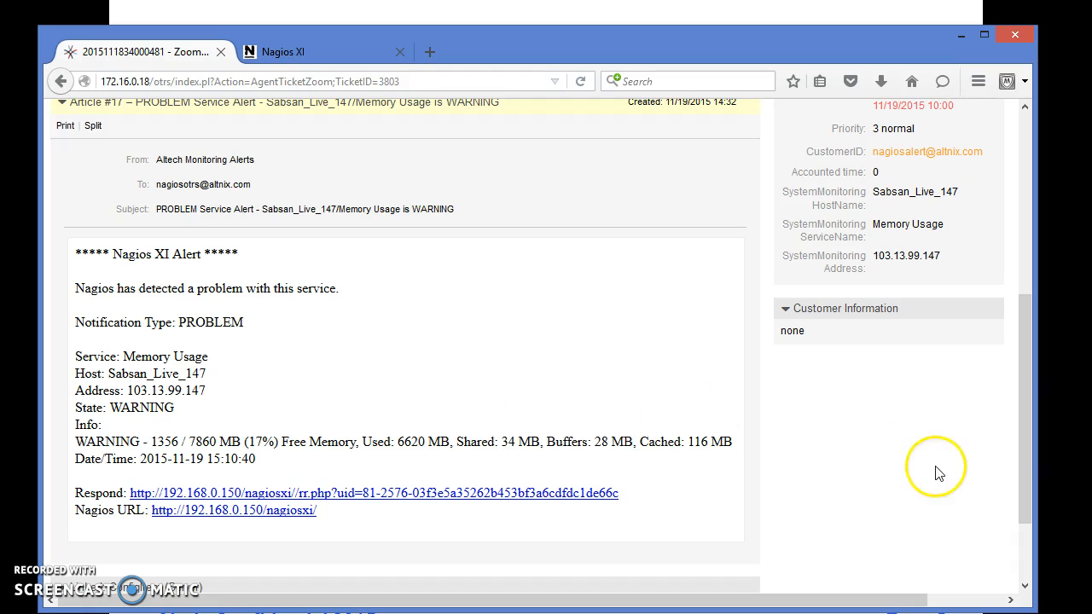
{"action": "scroll", "scroll_direction": "down", "scroll_amount": 3}
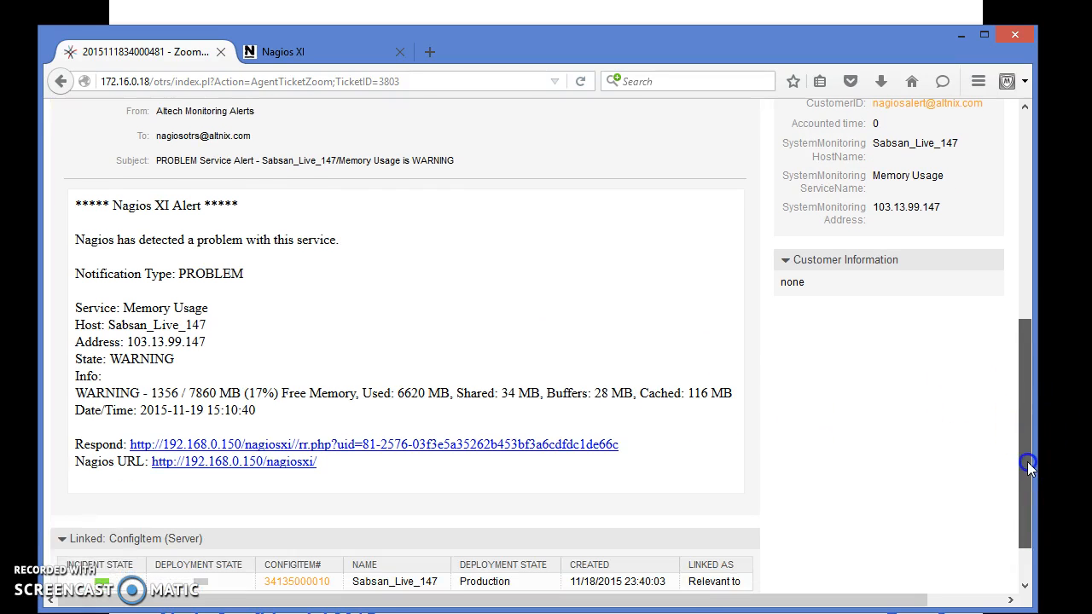
{"action": "scroll", "scroll_direction": "up", "scroll_amount": 3}
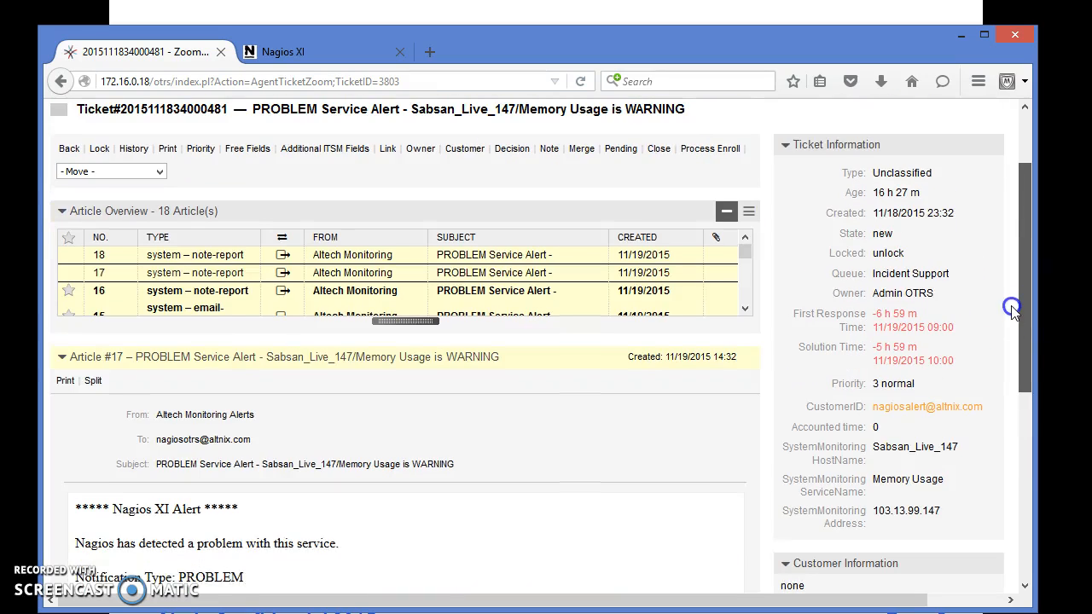
{"action": "mouse_move", "coordinate": [877, 315]}
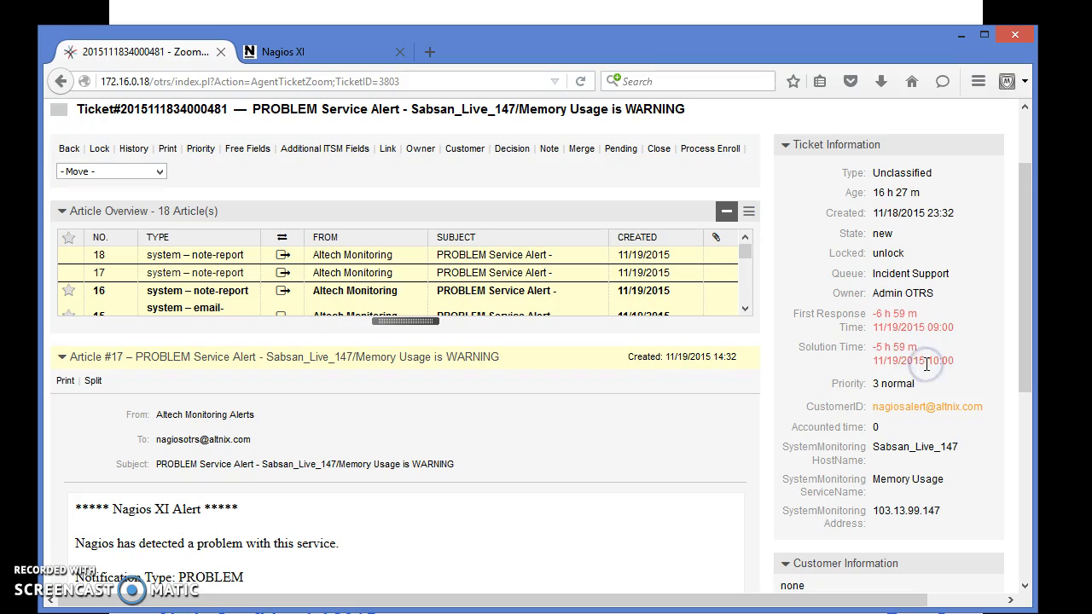
{"action": "mouse_move", "coordinate": [1034, 368]}
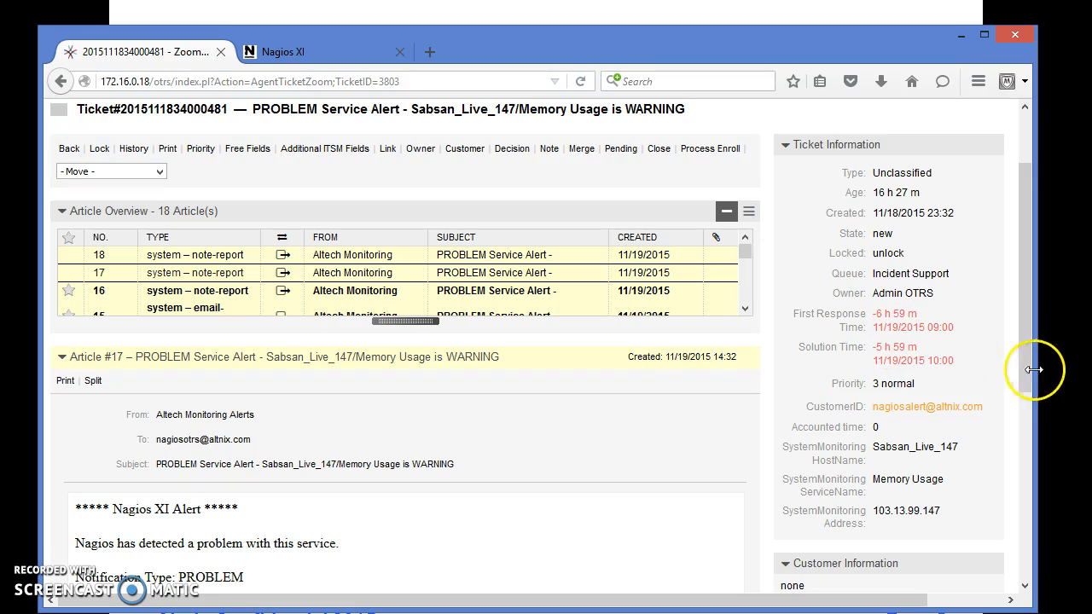
{"action": "scroll", "scroll_direction": "up", "scroll_amount": 3}
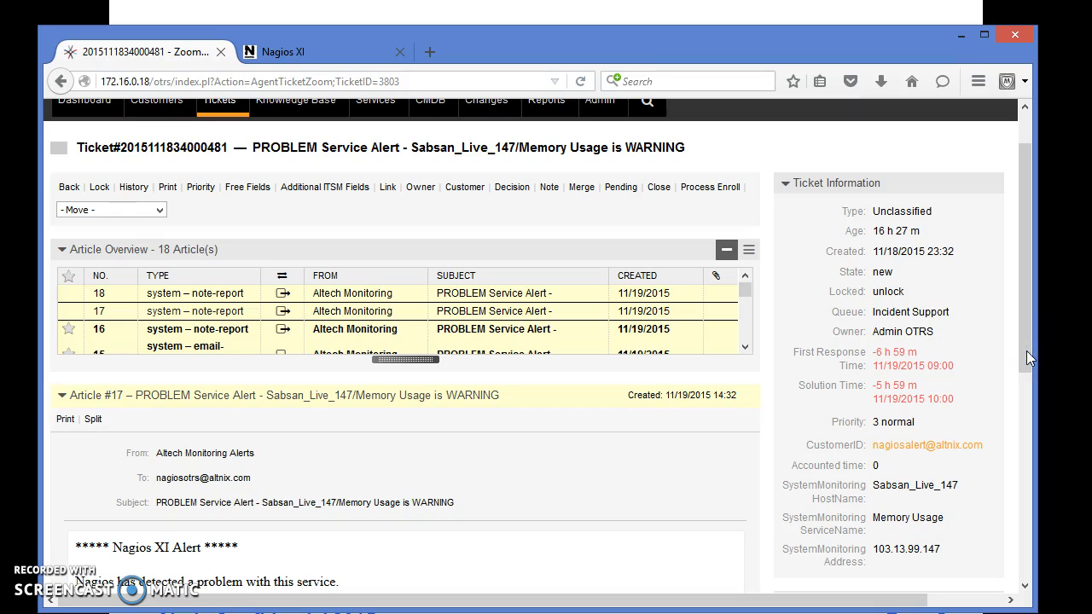
{"action": "scroll", "scroll_direction": "up", "scroll_amount": 3}
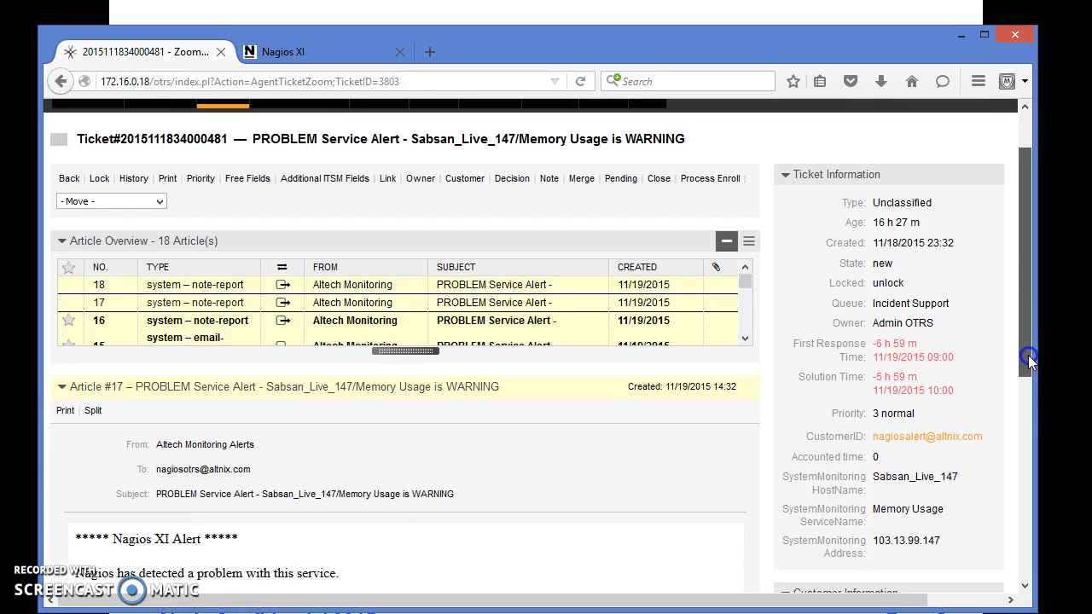
{"action": "scroll", "scroll_direction": "up", "scroll_amount": 3}
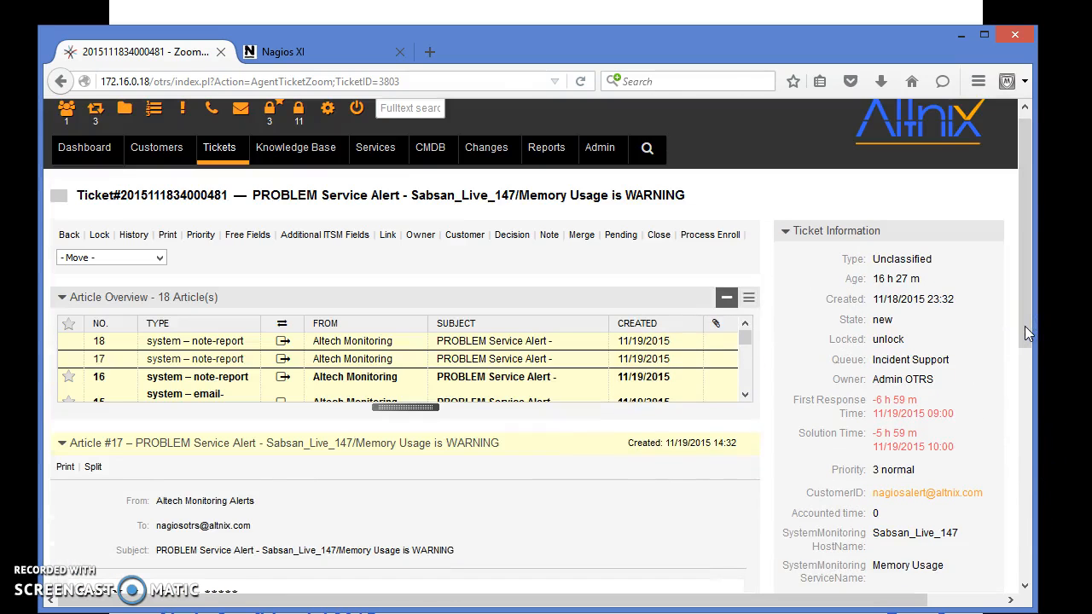
{"action": "mouse_move", "coordinate": [878, 375]}
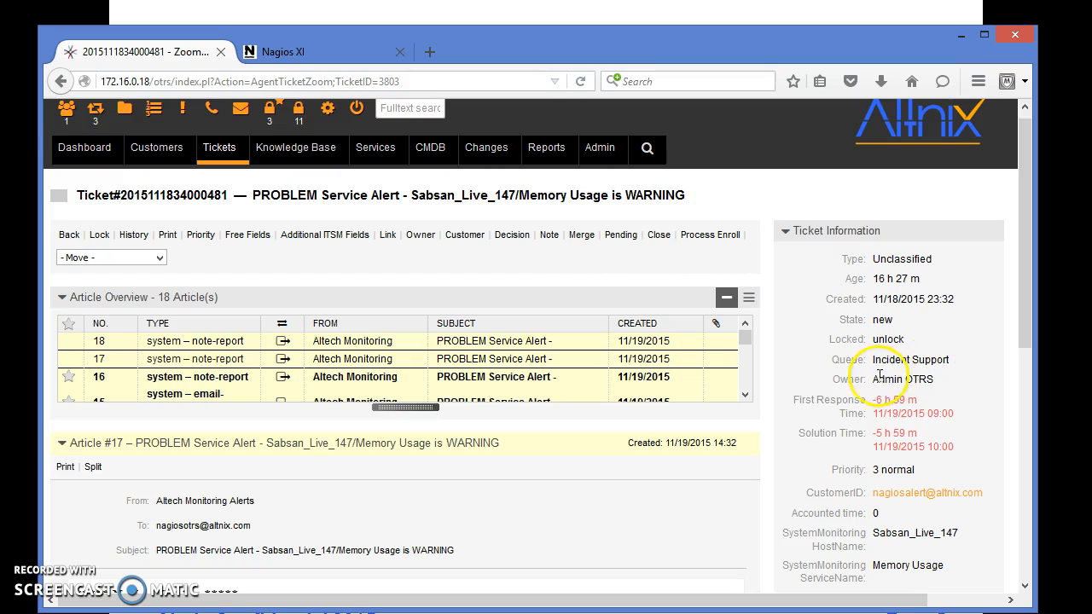
{"action": "double_click", "coordinate": [900, 379]}
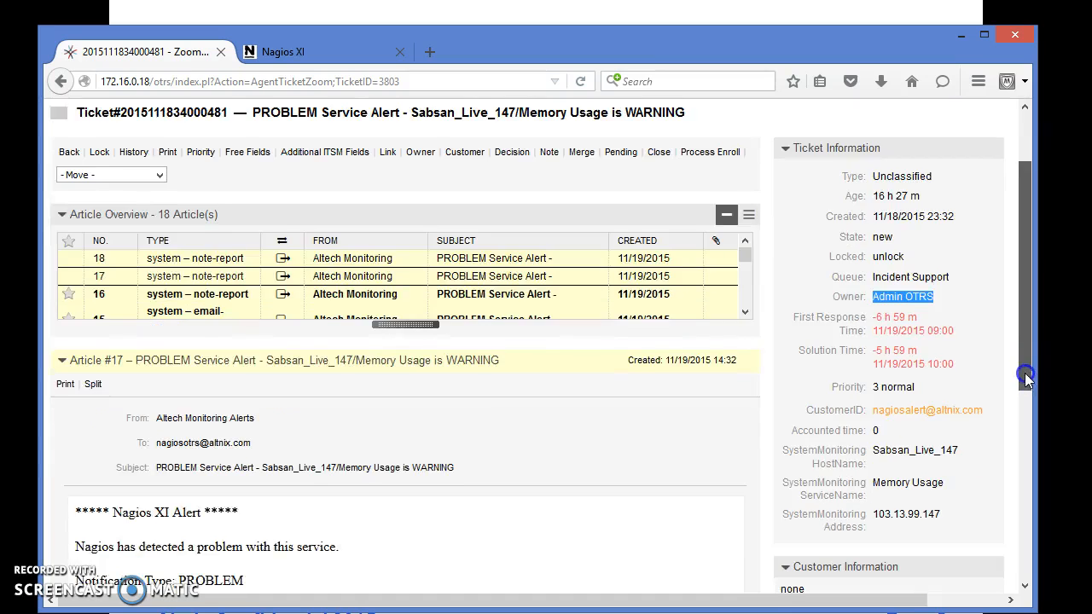
{"action": "scroll", "scroll_direction": "down", "scroll_amount": 3}
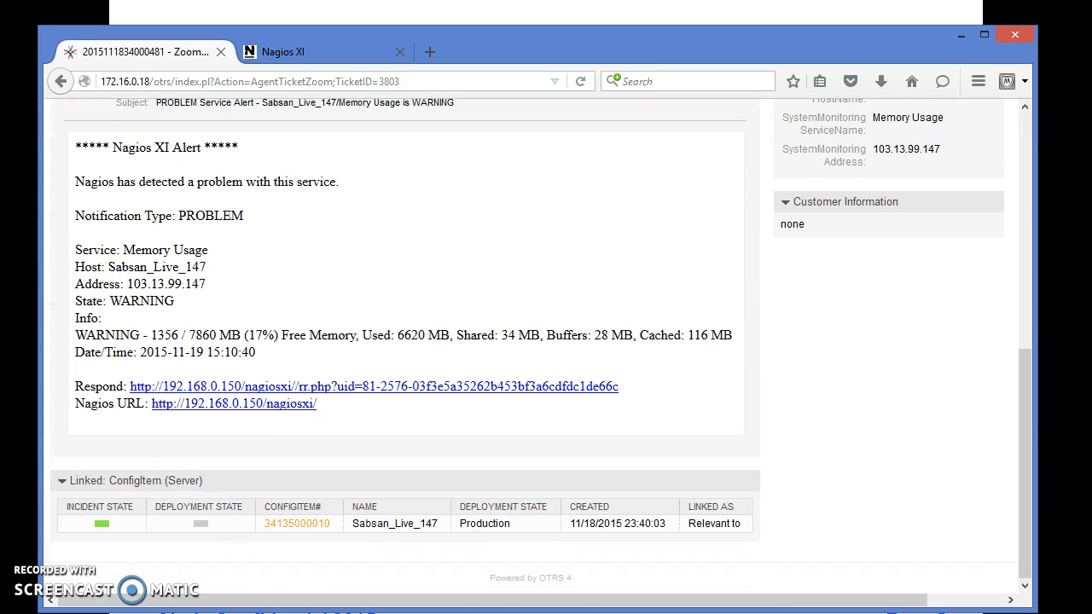
{"action": "mouse_move", "coordinate": [297, 522]}
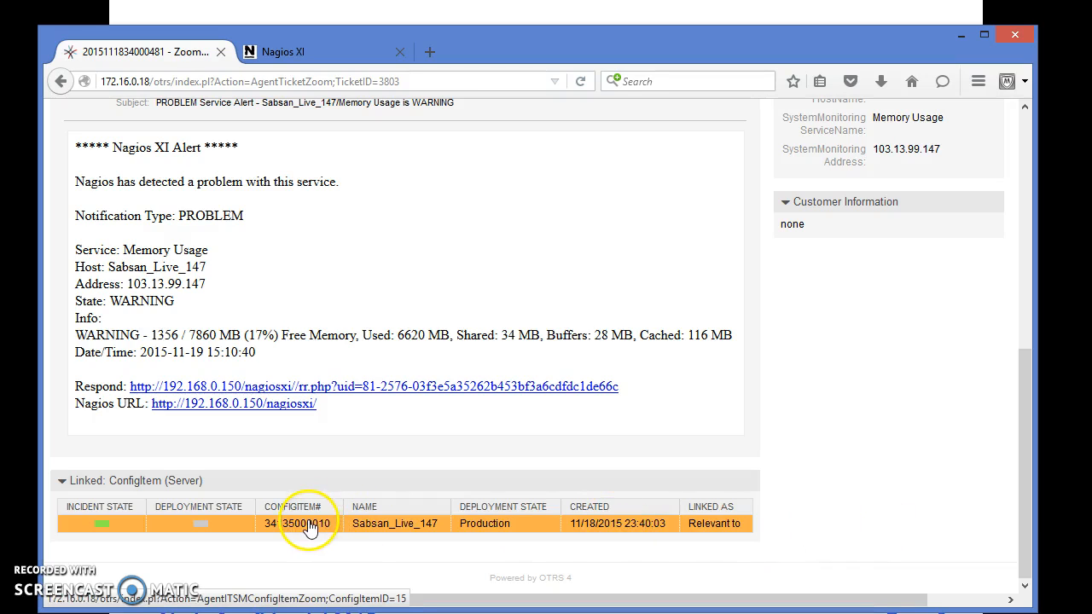
- Leave the ticket for the CMDB Server overview listing 15 configuration items
{"action": "scroll", "scroll_direction": "up", "scroll_amount": 3}
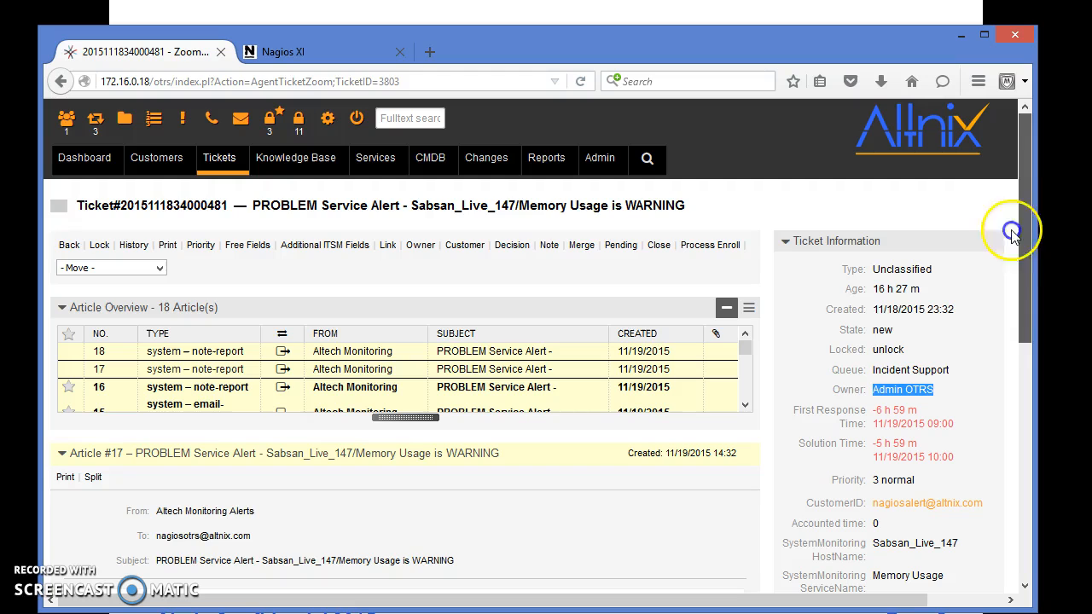
{"action": "left_click", "coordinate": [430, 157]}
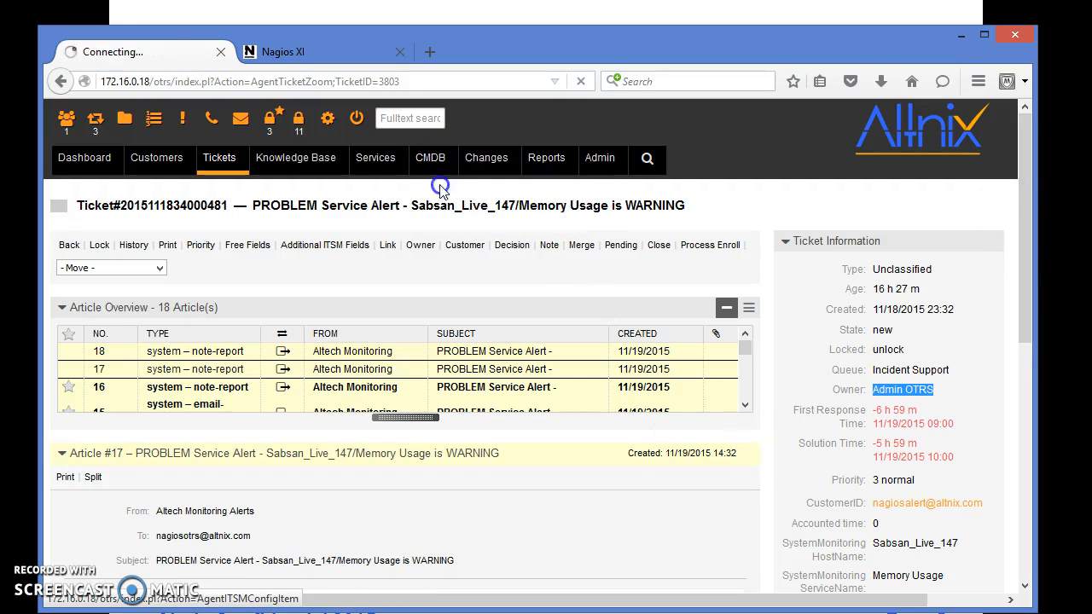
{"action": "left_click", "coordinate": [429, 157]}
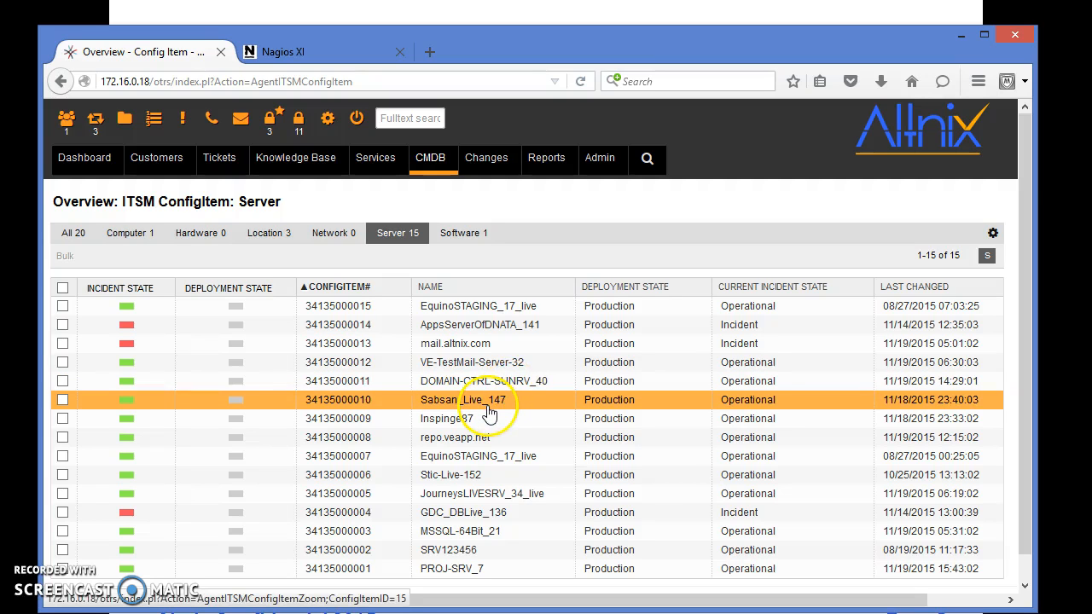
- Open the Sabsan_Live_147 server configuration item record from the Server overview
{"action": "left_click", "coordinate": [464, 399]}
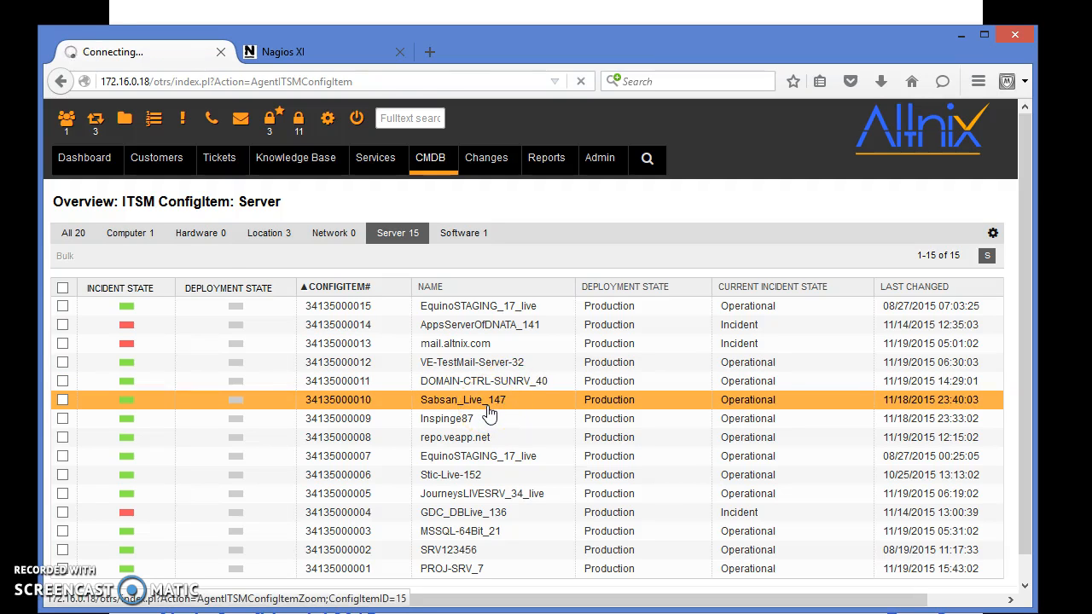
{"action": "left_click", "coordinate": [464, 399]}
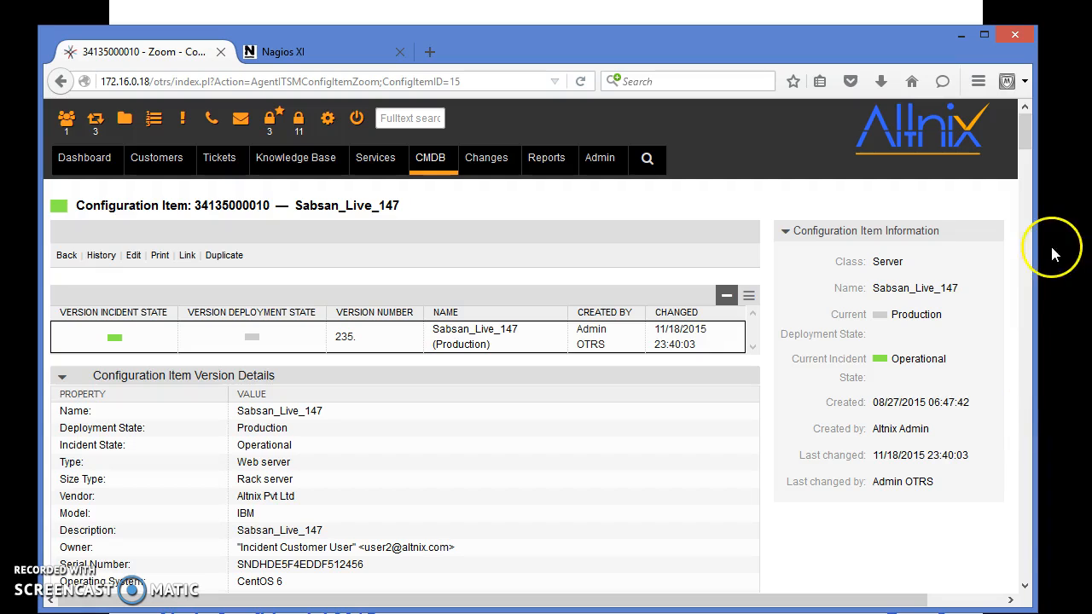
{"action": "scroll", "scroll_direction": "down", "scroll_amount": 3}
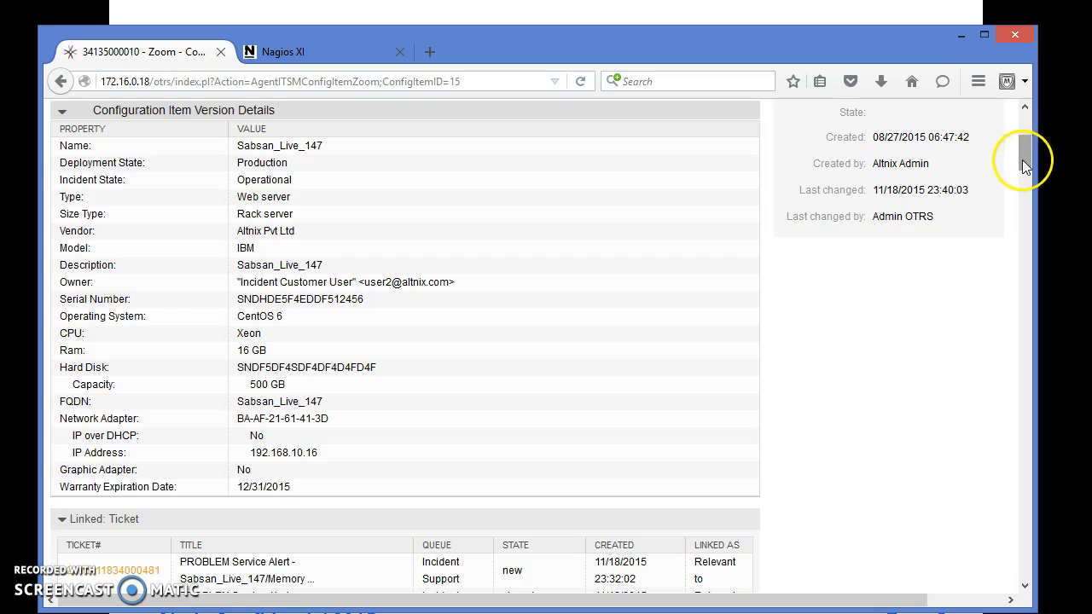
{"action": "scroll", "scroll_direction": "up", "scroll_amount": 3}
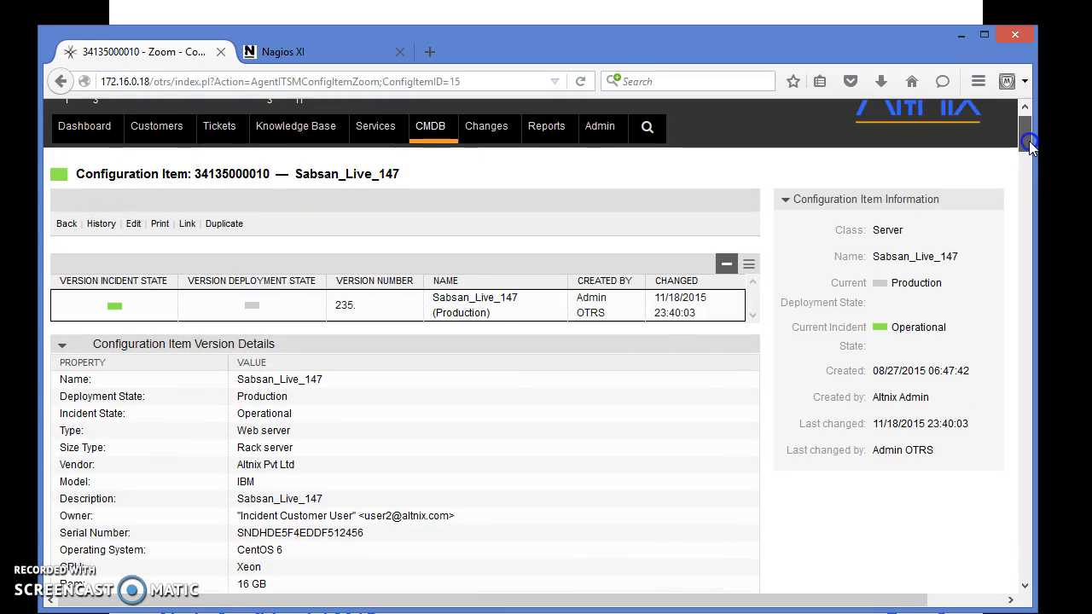
{"action": "scroll", "scroll_direction": "down", "scroll_amount": 3}
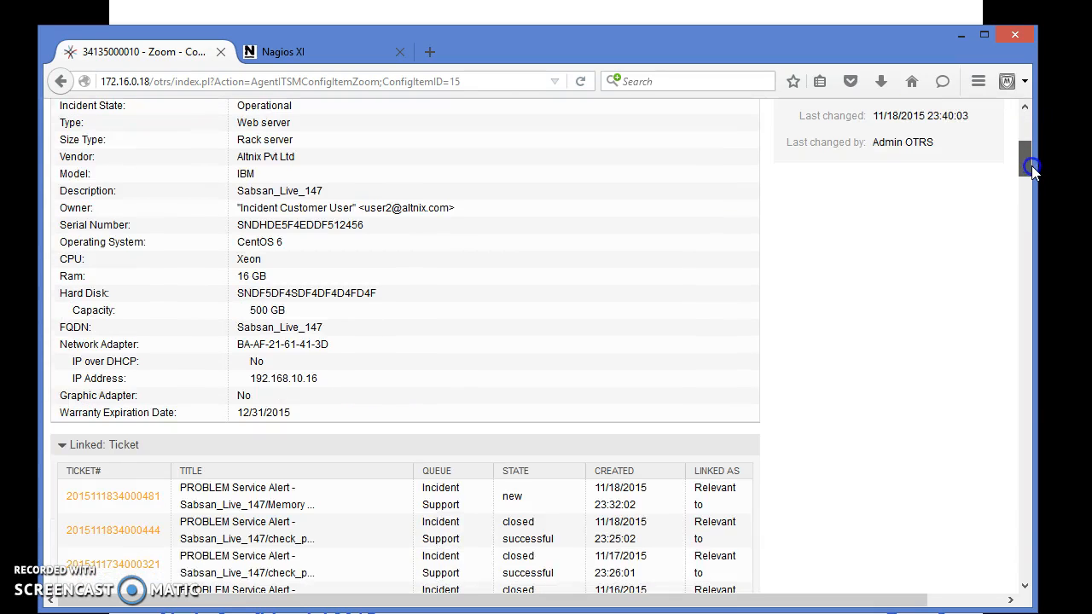
{"action": "scroll", "scroll_direction": "up", "scroll_amount": 3}
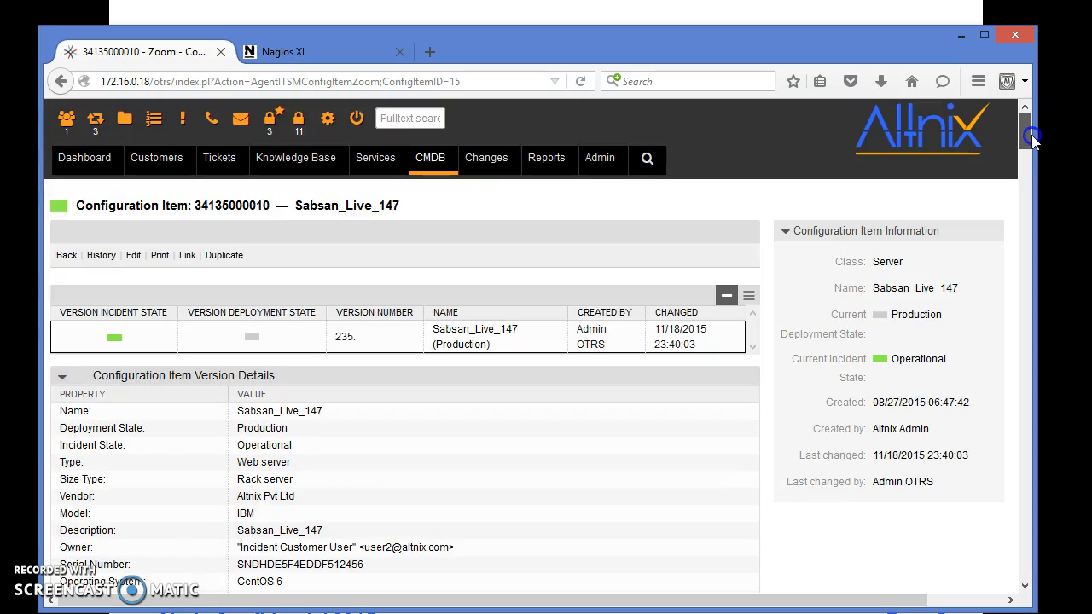
{"action": "mouse_move", "coordinate": [201, 198]}
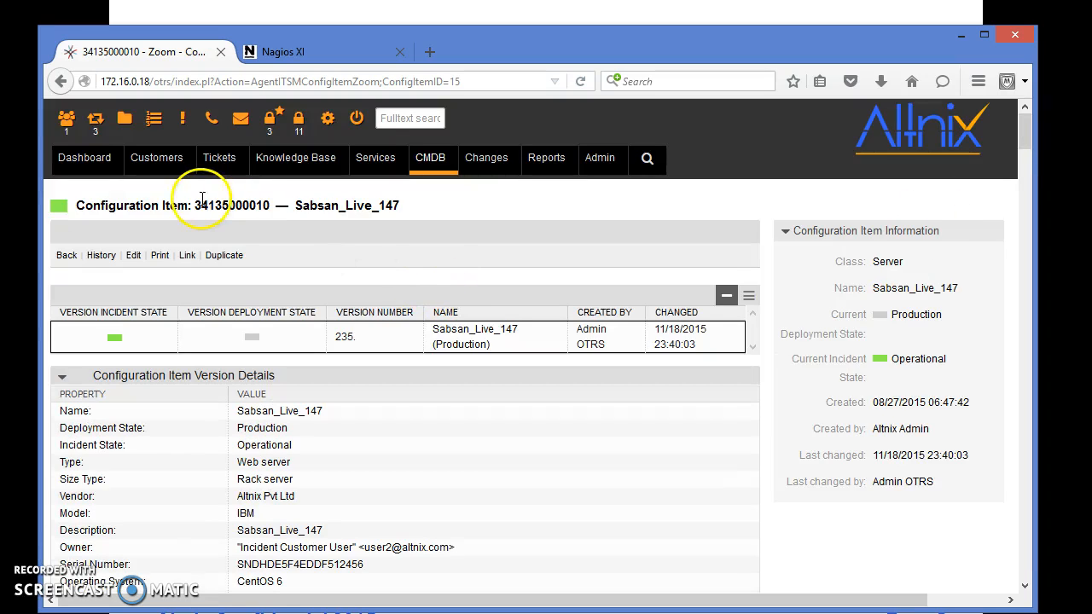
{"action": "left_click", "coordinate": [86, 157]}
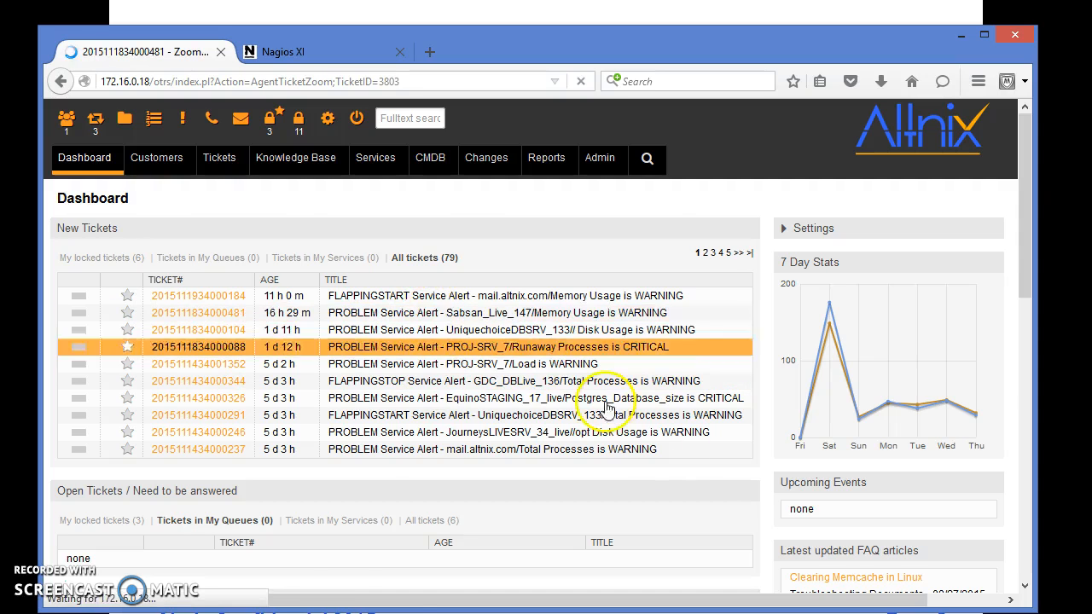
- Revisit the Sabsan_Live_147 memory warning ticket, then return to the CMDB Server overview
{"action": "left_click", "coordinate": [198, 312]}
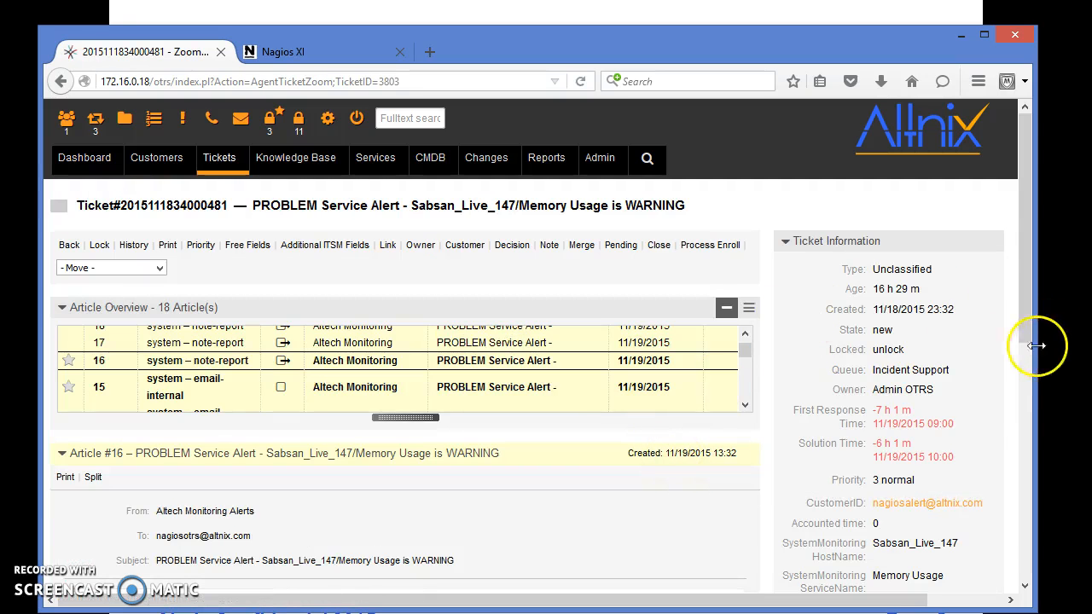
{"action": "scroll", "scroll_direction": "down", "scroll_amount": 3}
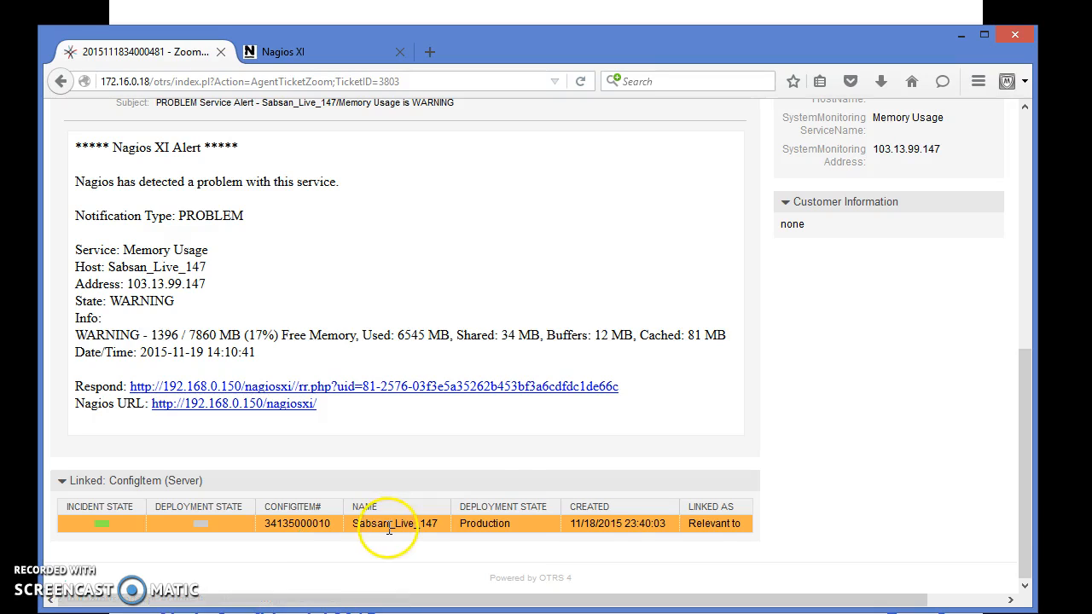
{"action": "scroll", "scroll_direction": "up", "scroll_amount": 3}
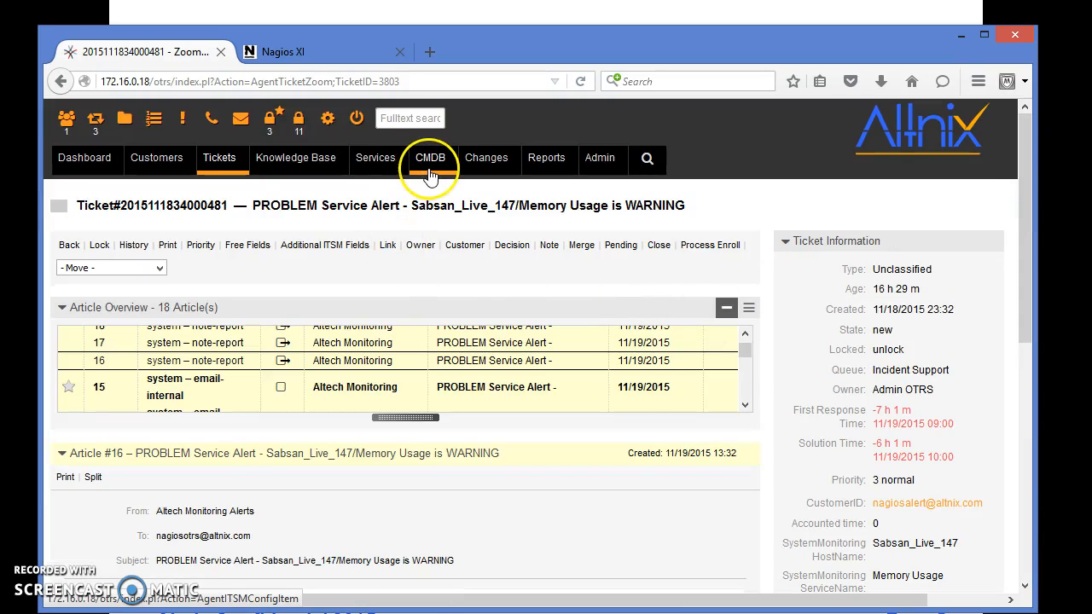
{"action": "mouse_move", "coordinate": [460, 184]}
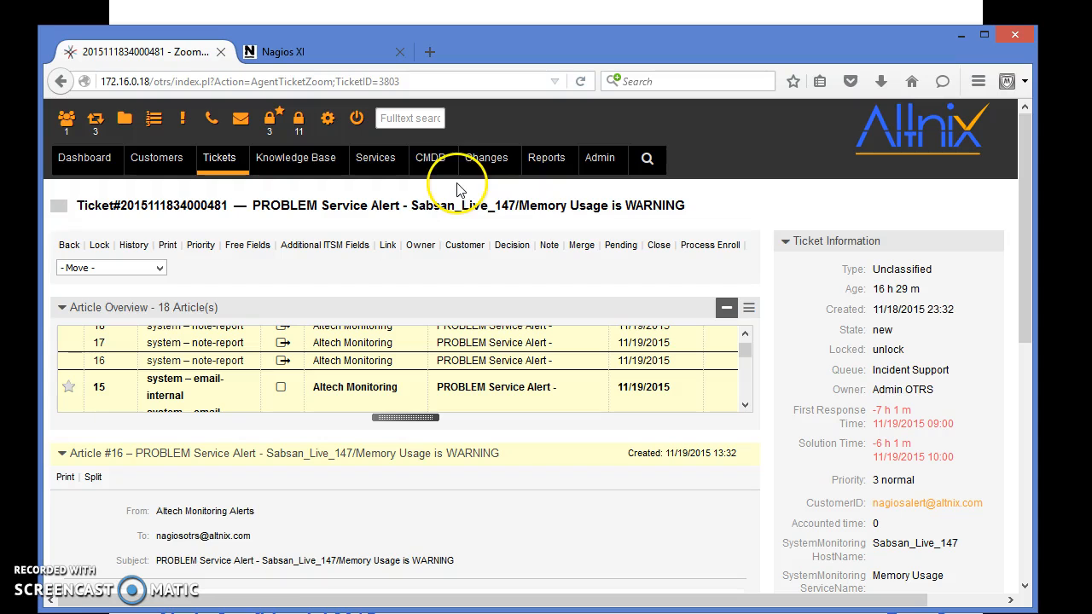
{"action": "left_click", "coordinate": [429, 157]}
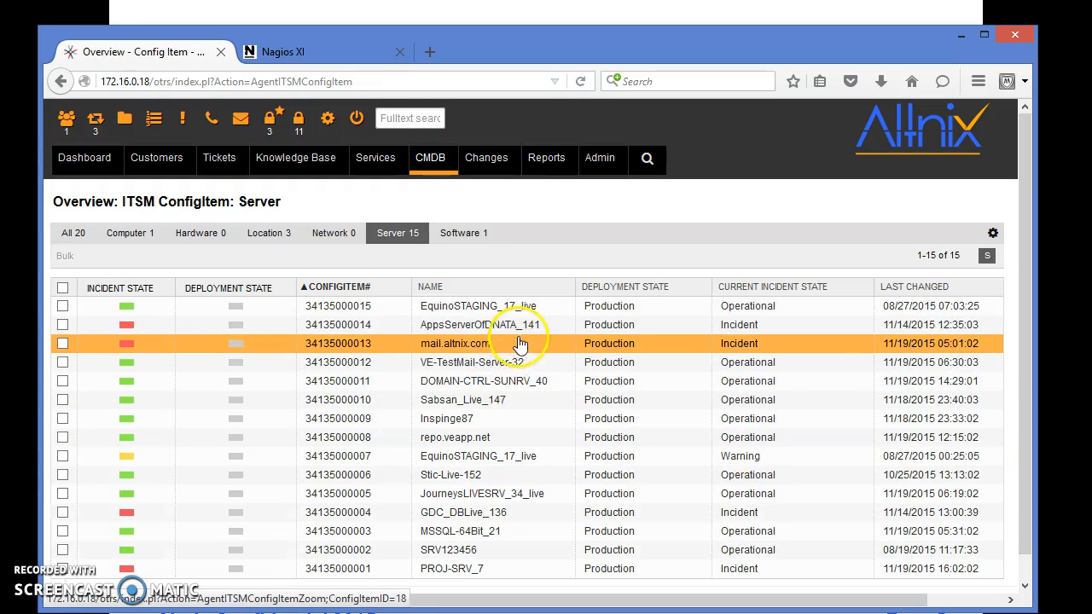
- Open the Sabsan_Live_147 configuration item and expand its full version history from version 1
{"action": "left_click", "coordinate": [462, 399]}
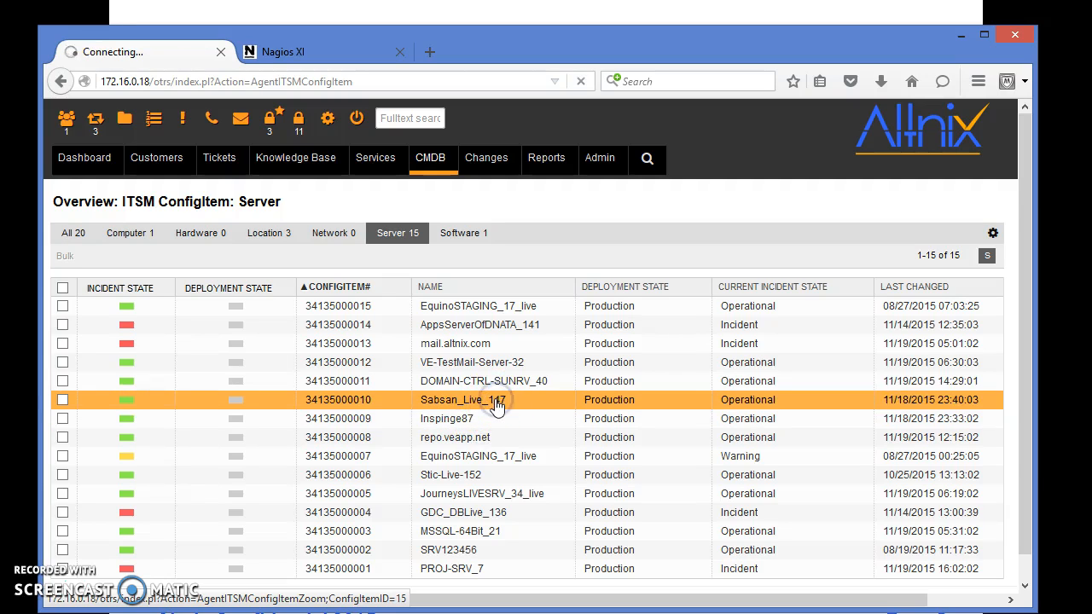
{"action": "left_click", "coordinate": [464, 399]}
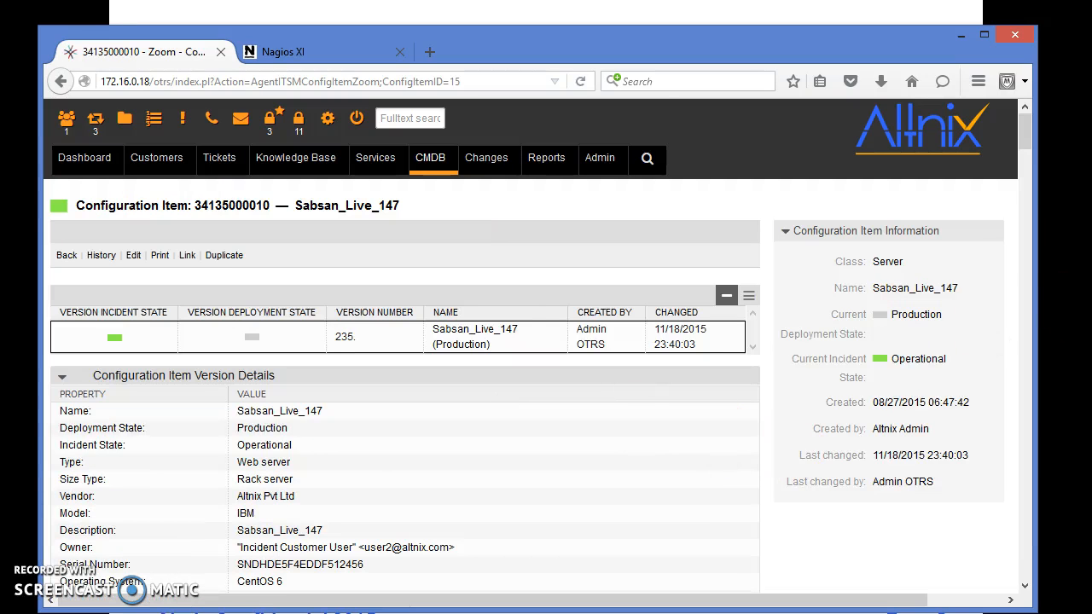
{"action": "mouse_move", "coordinate": [423, 319]}
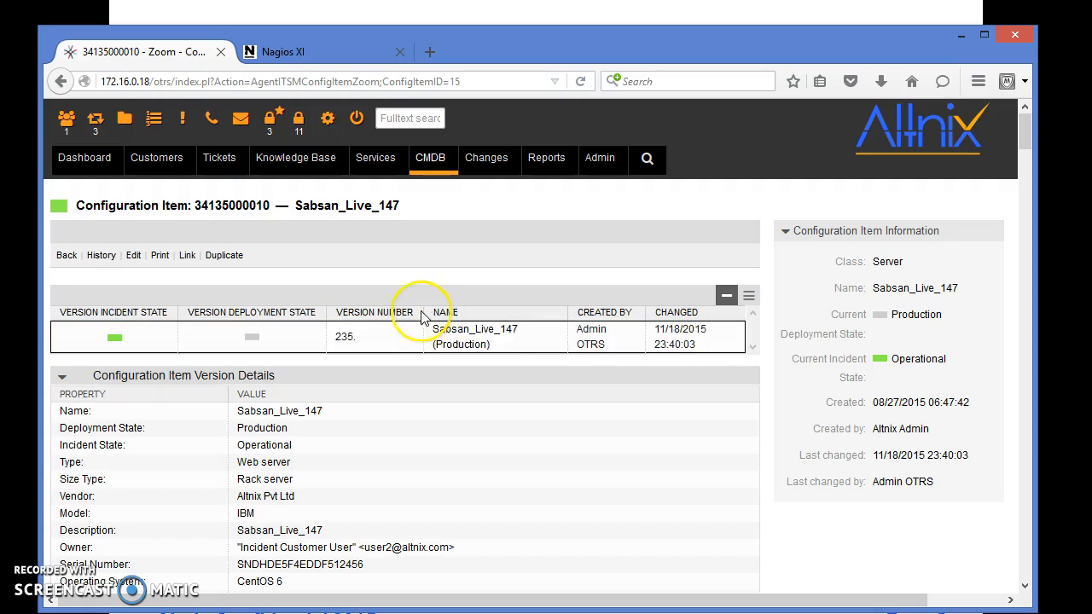
{"action": "left_click", "coordinate": [750, 295]}
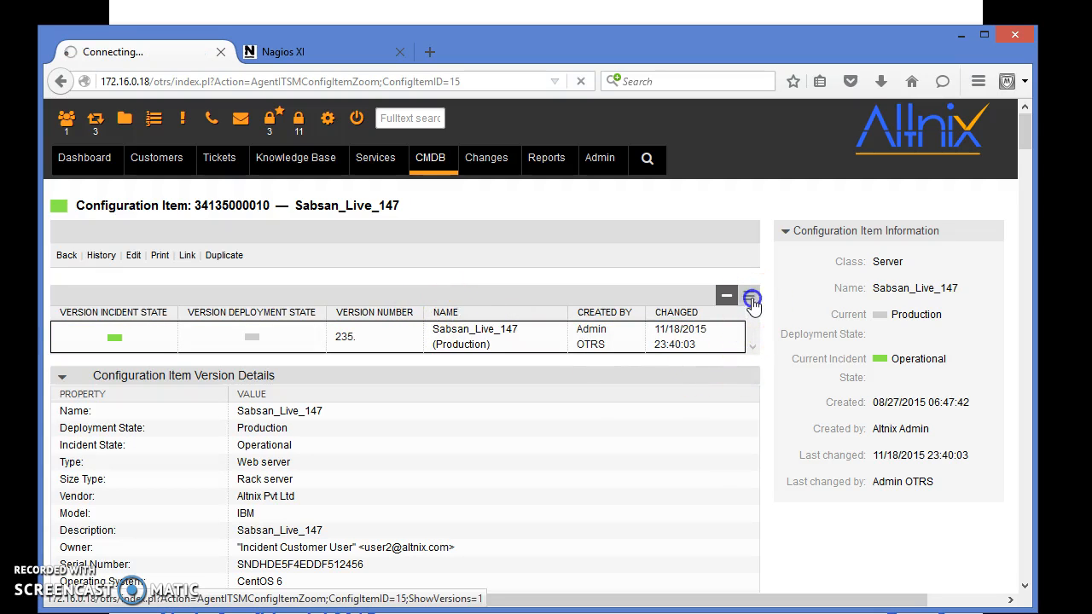
{"action": "left_click", "coordinate": [752, 297]}
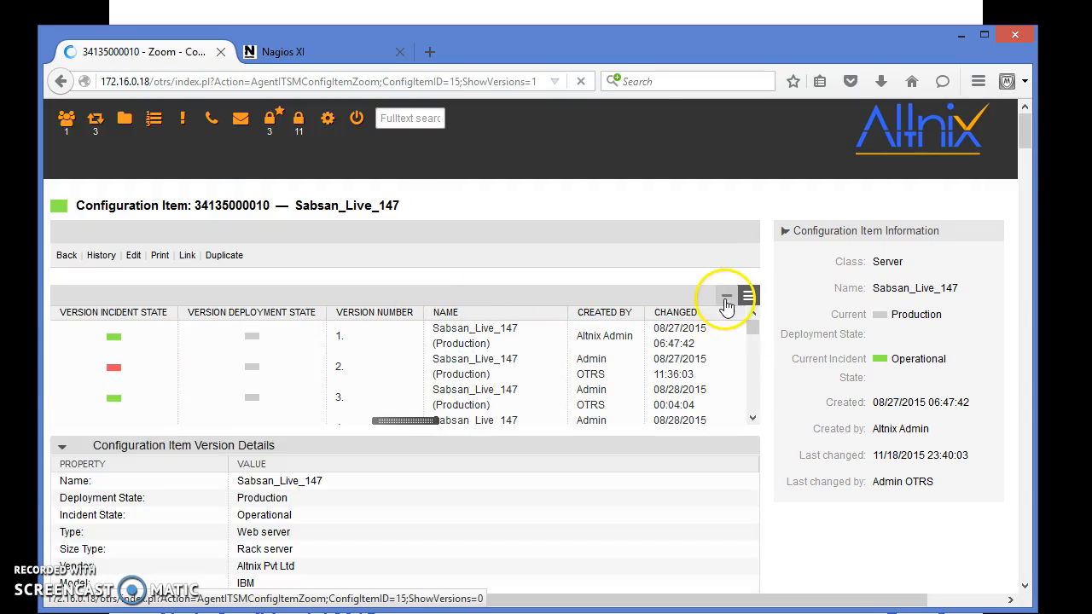
- Scroll the version table from version 1 down to the latest entry, version 235
{"action": "left_click", "coordinate": [727, 295]}
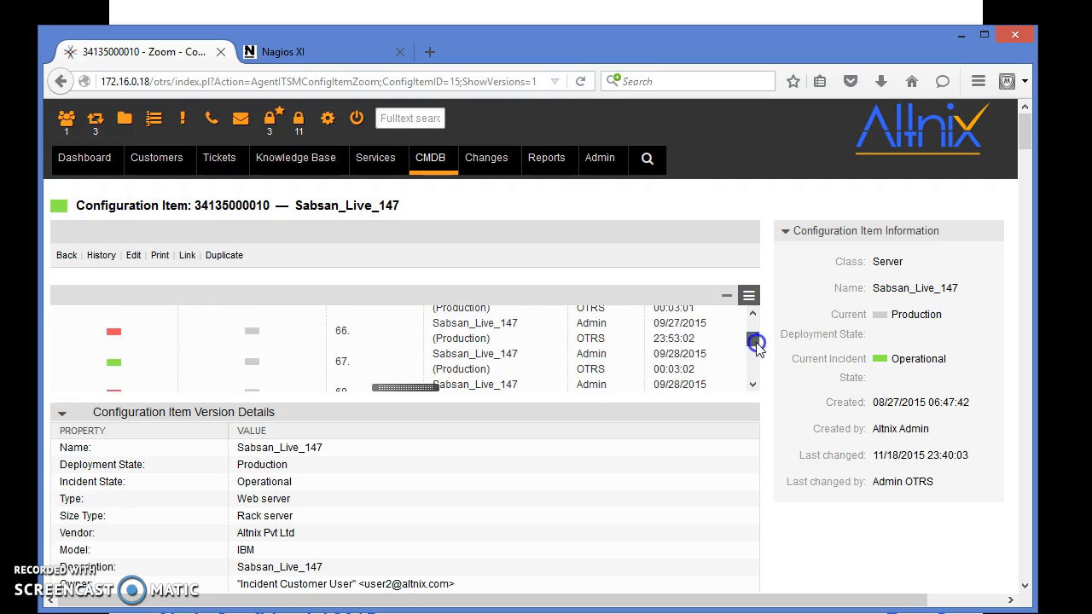
{"action": "left_click", "coordinate": [751, 326]}
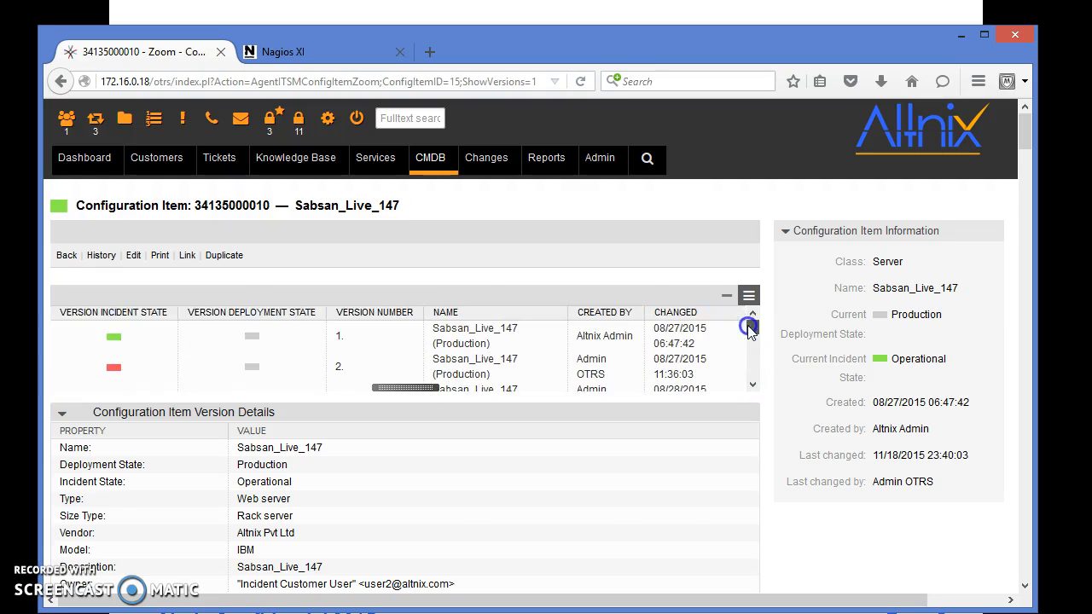
{"action": "left_click", "coordinate": [751, 378]}
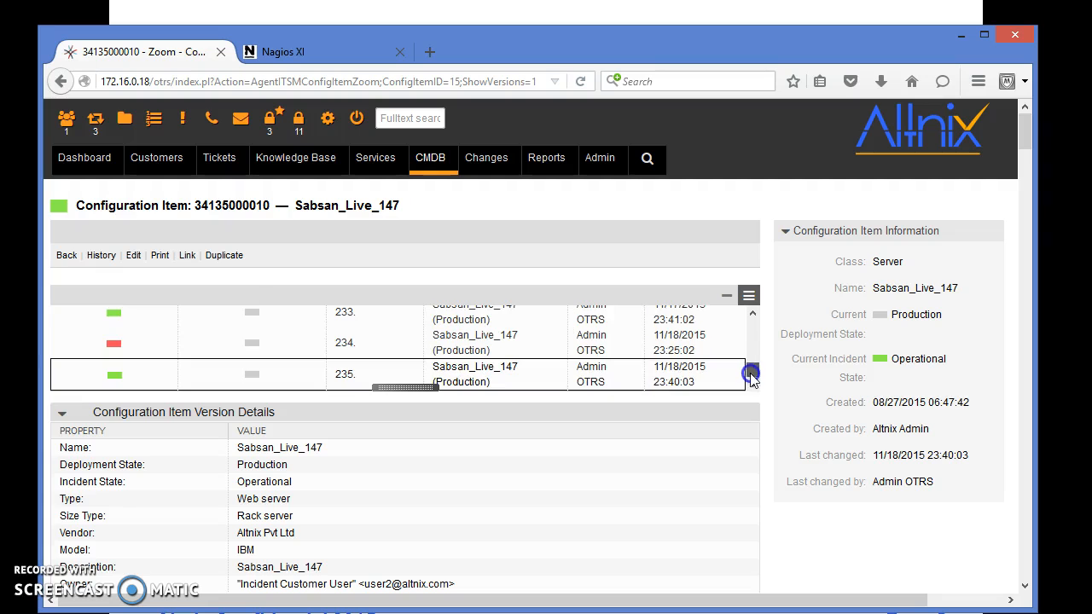
- Browse through Sabsan_Live_147's Linked: Ticket table of incident tickets in OTRS
{"action": "scroll", "scroll_direction": "down", "scroll_amount": 3}
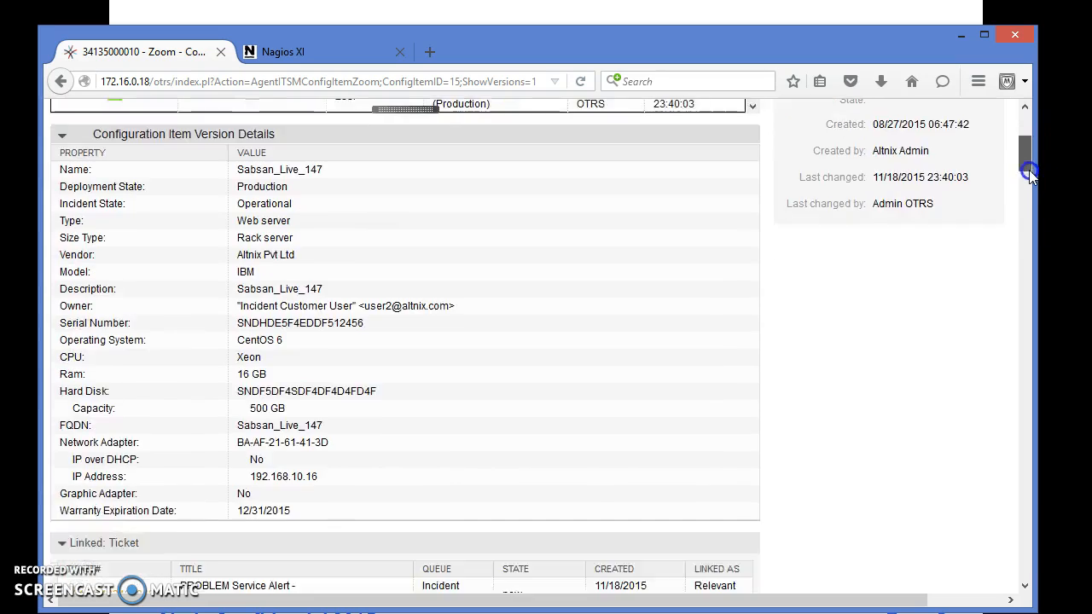
{"action": "scroll", "scroll_direction": "down", "scroll_amount": 3}
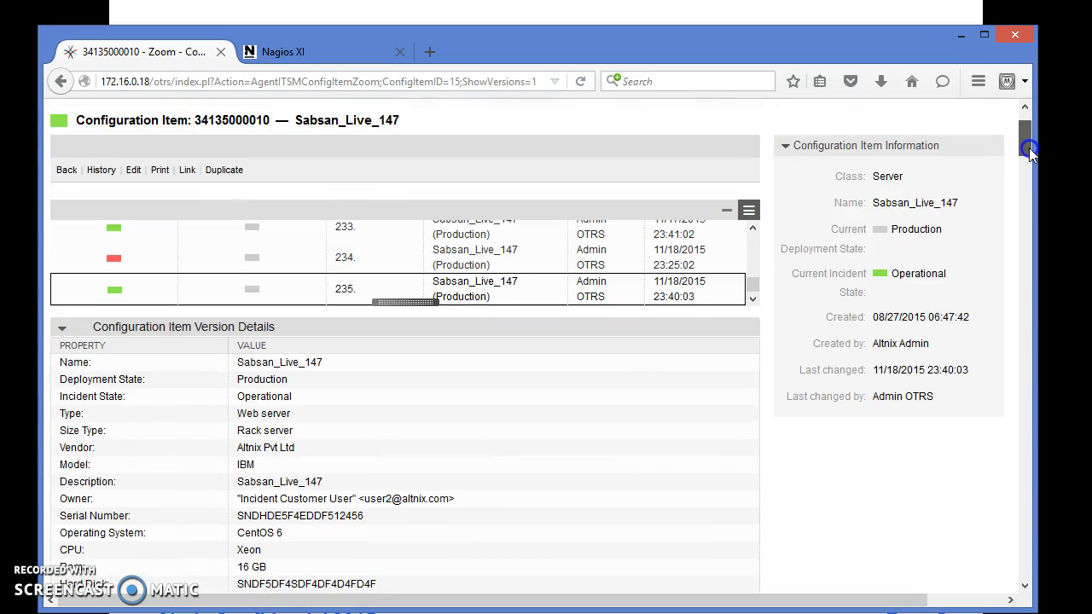
{"action": "scroll", "scroll_direction": "down", "scroll_amount": 3}
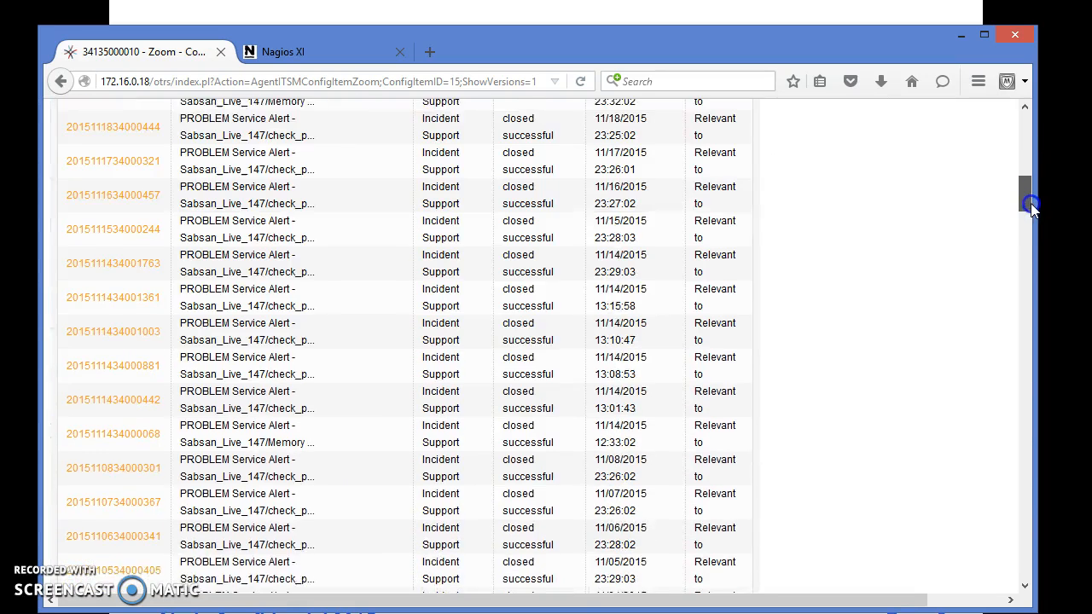
{"action": "scroll", "scroll_direction": "down", "scroll_amount": 3}
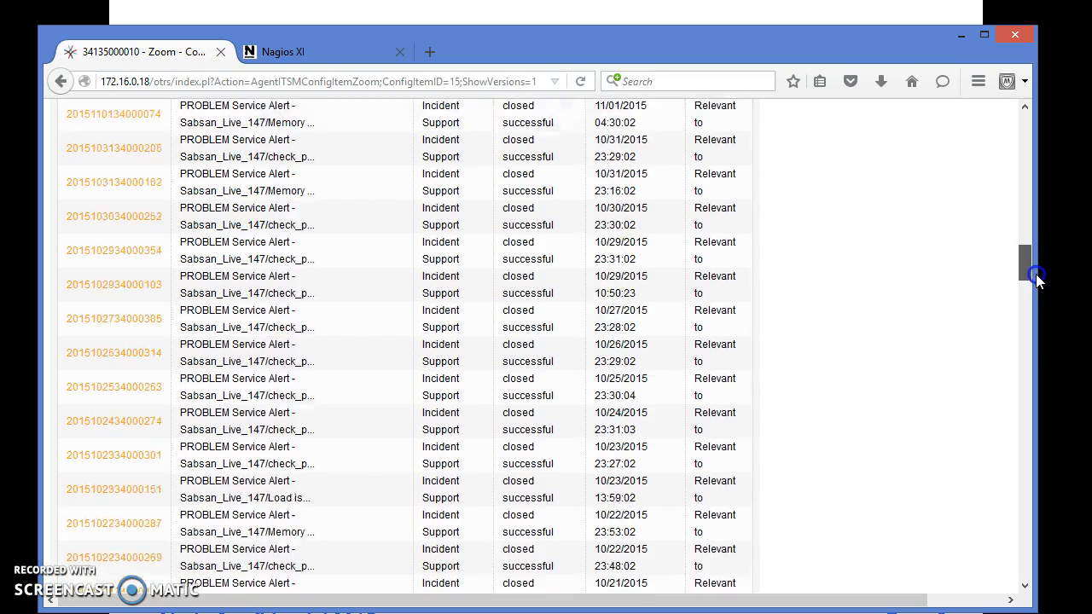
{"action": "scroll", "scroll_direction": "down", "scroll_amount": 3}
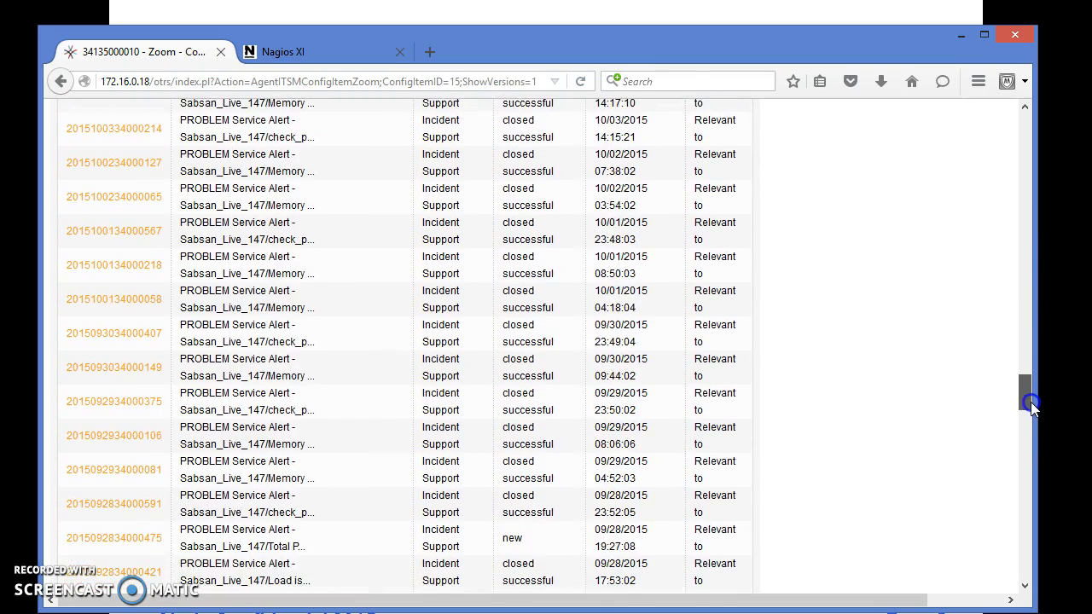
{"action": "scroll", "scroll_direction": "down", "scroll_amount": 3}
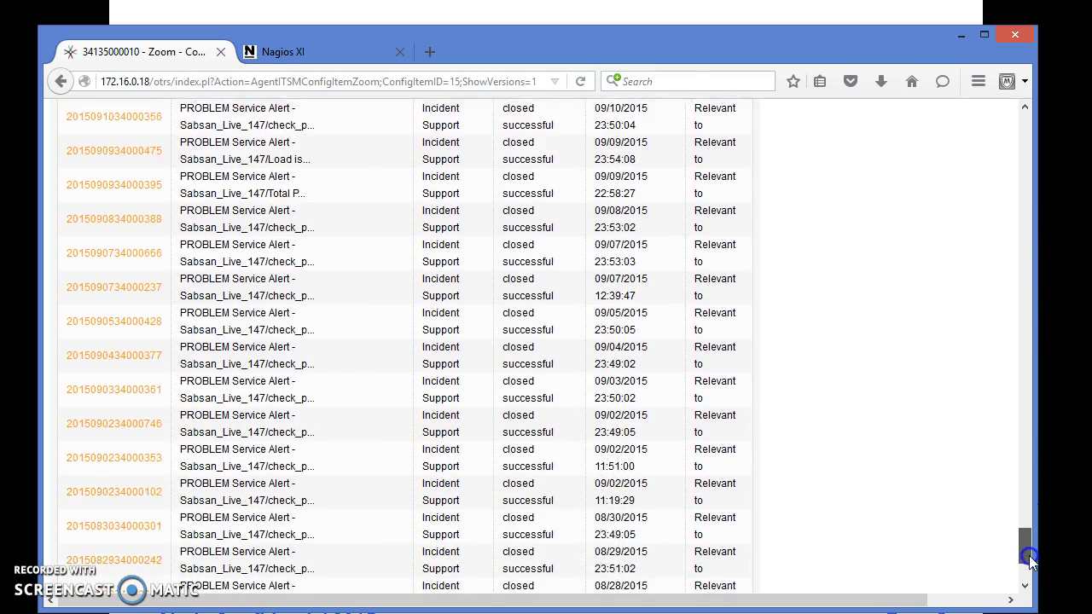
{"action": "scroll", "scroll_direction": "down", "scroll_amount": 3}
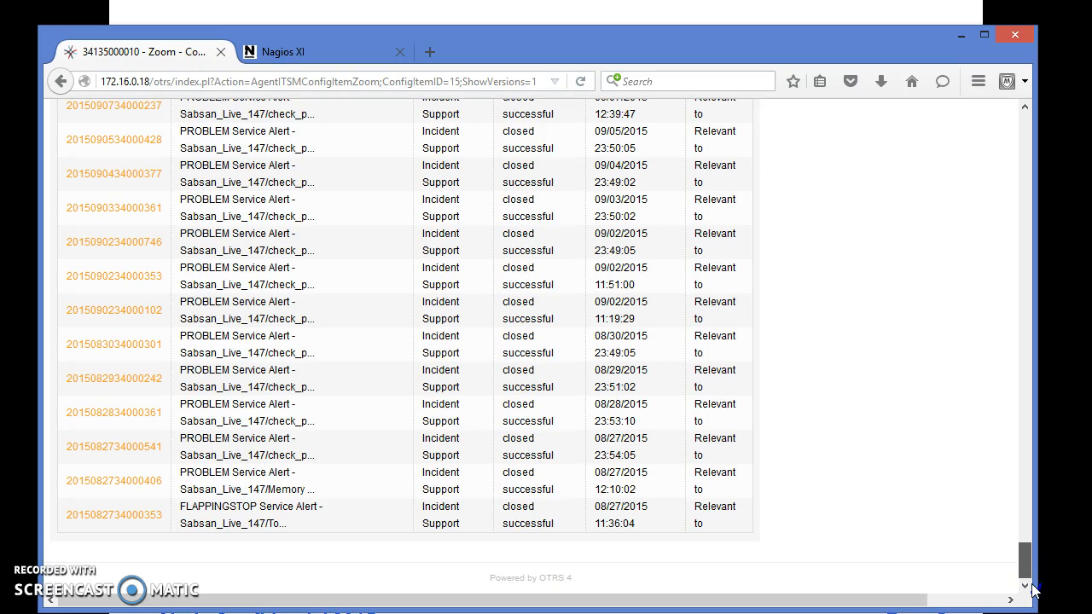
{"action": "scroll", "scroll_direction": "up", "scroll_amount": 3}
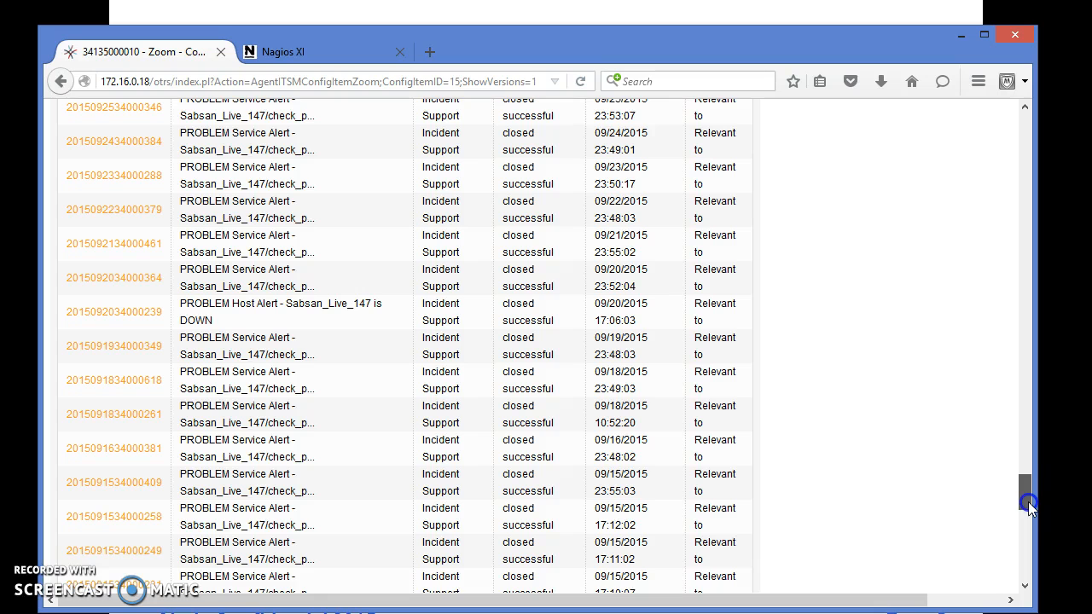
{"action": "scroll", "scroll_direction": "up", "scroll_amount": 3}
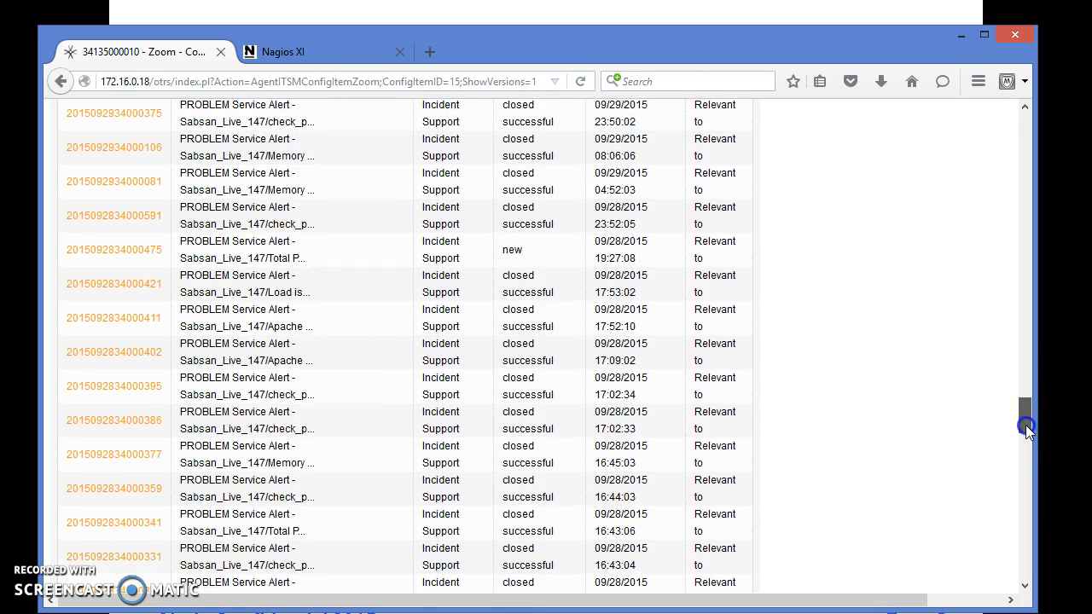
{"action": "scroll", "scroll_direction": "up", "scroll_amount": 3}
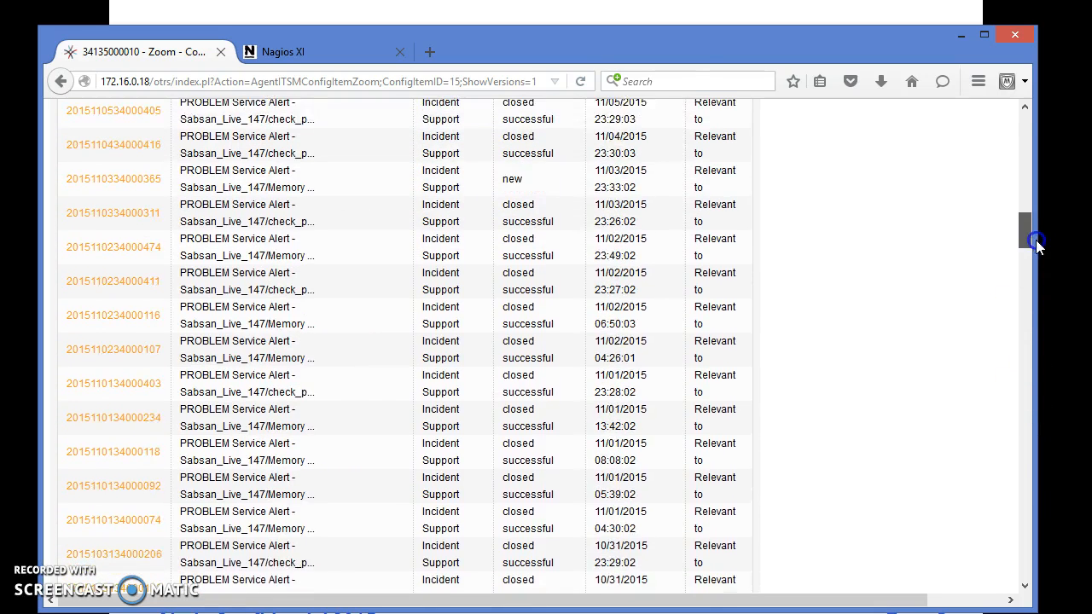
{"action": "scroll", "scroll_direction": "up", "scroll_amount": 3}
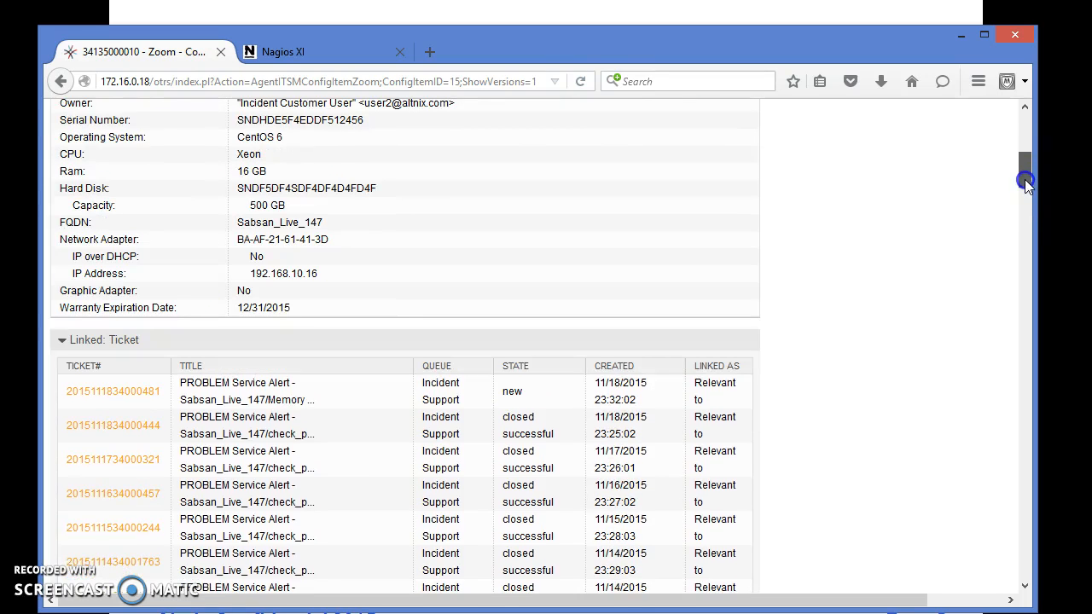
{"action": "mouse_move", "coordinate": [839, 348]}
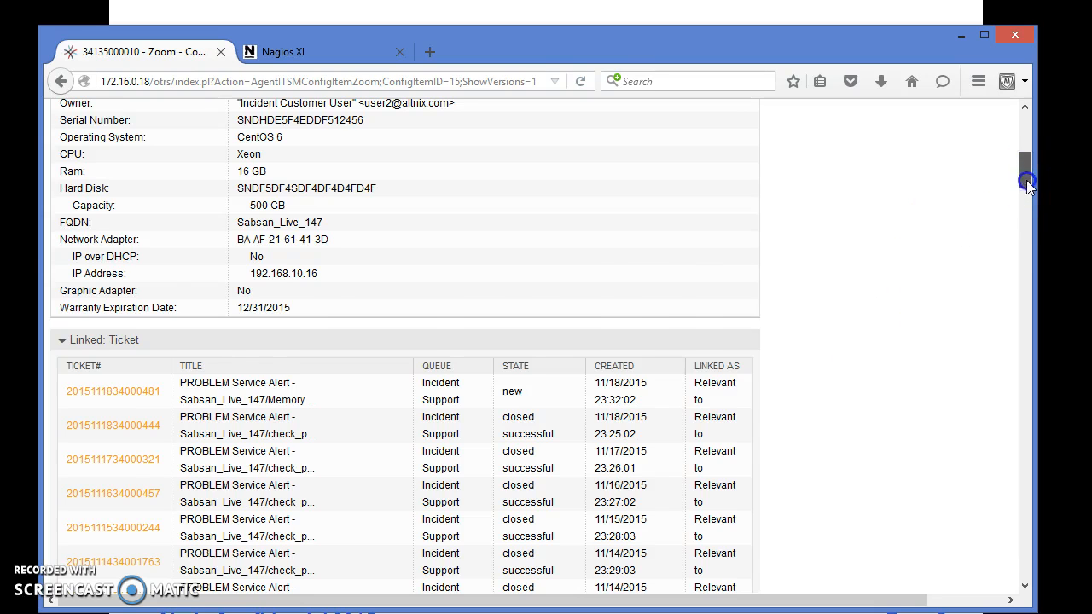
{"action": "scroll", "scroll_direction": "down", "scroll_amount": 3}
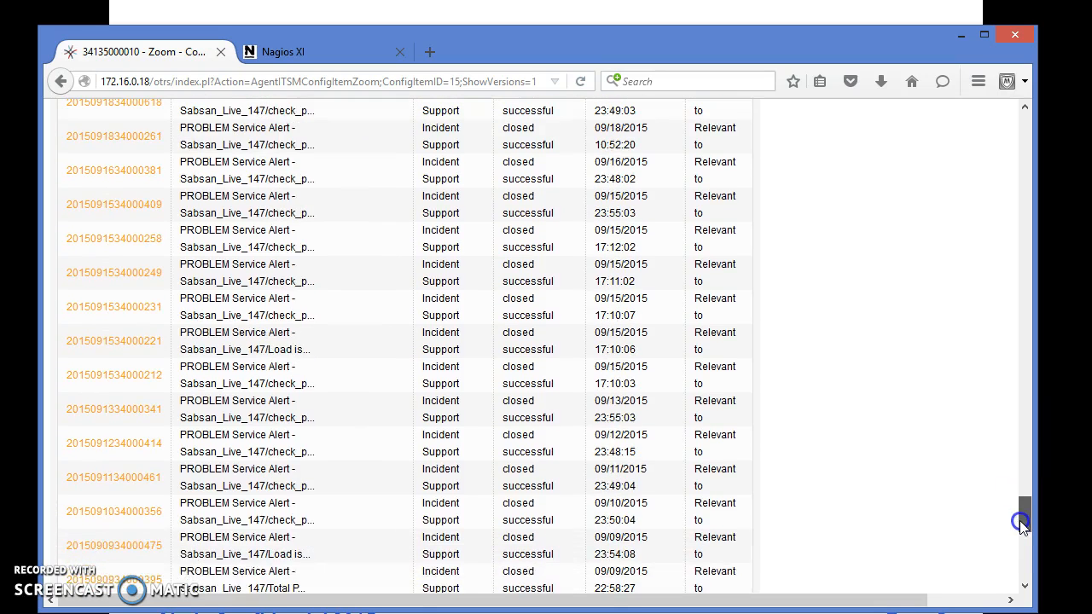
{"action": "scroll", "scroll_direction": "down", "scroll_amount": 3}
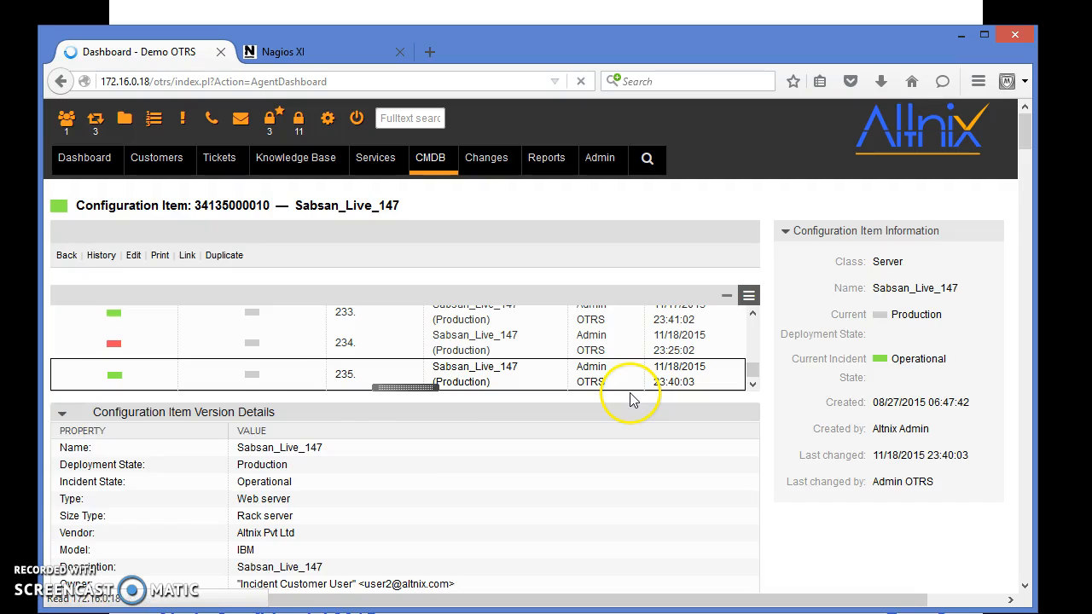
- Switch from Firefox to the running PowerPoint slide show with the Thank You slide
{"action": "left_click", "coordinate": [83, 157]}
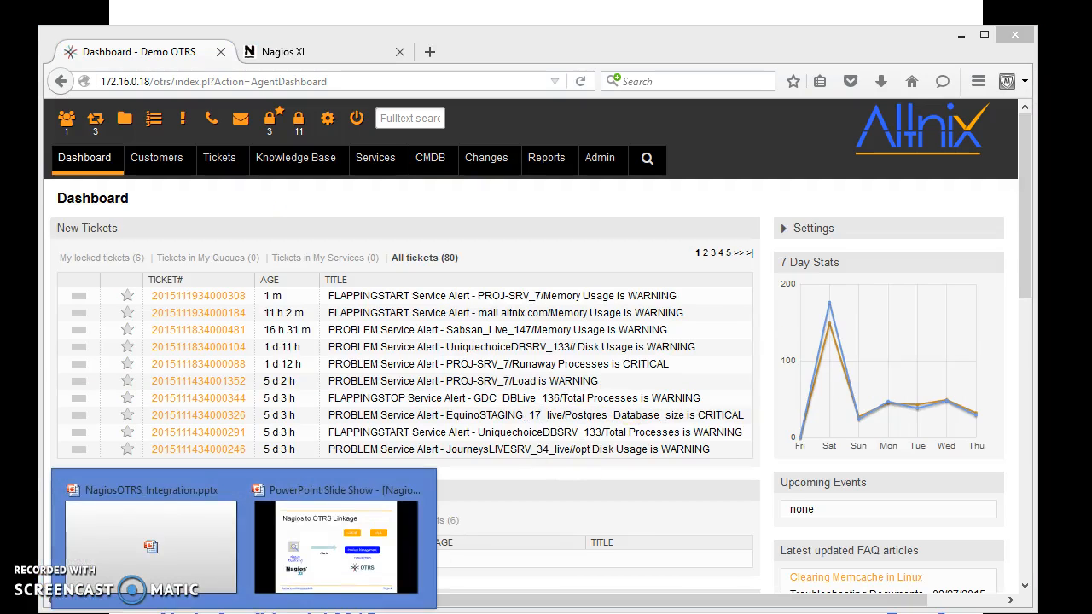
{"action": "left_click", "coordinate": [334, 546]}
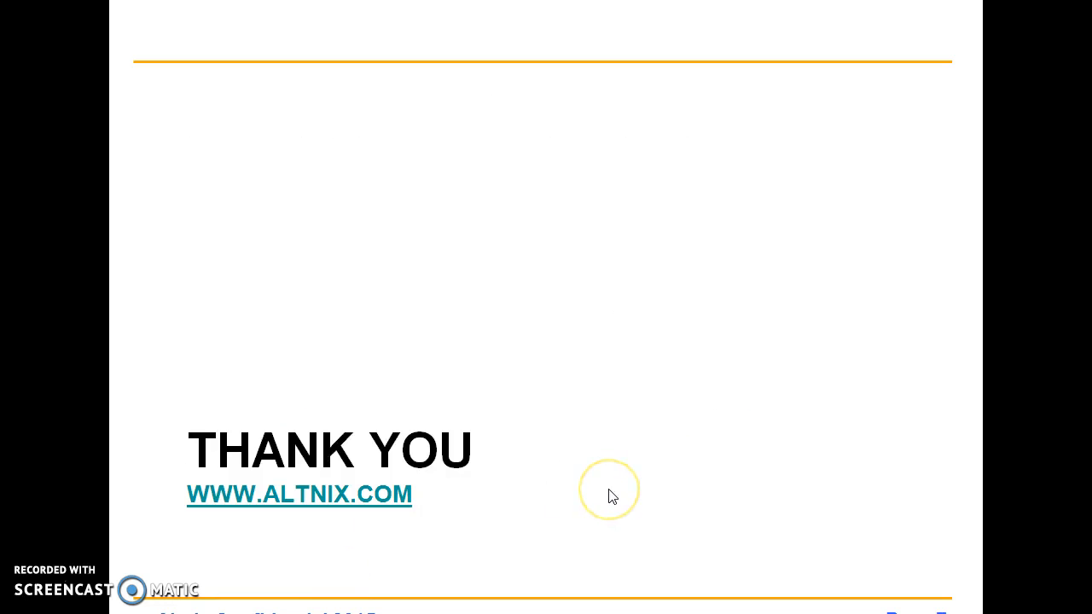